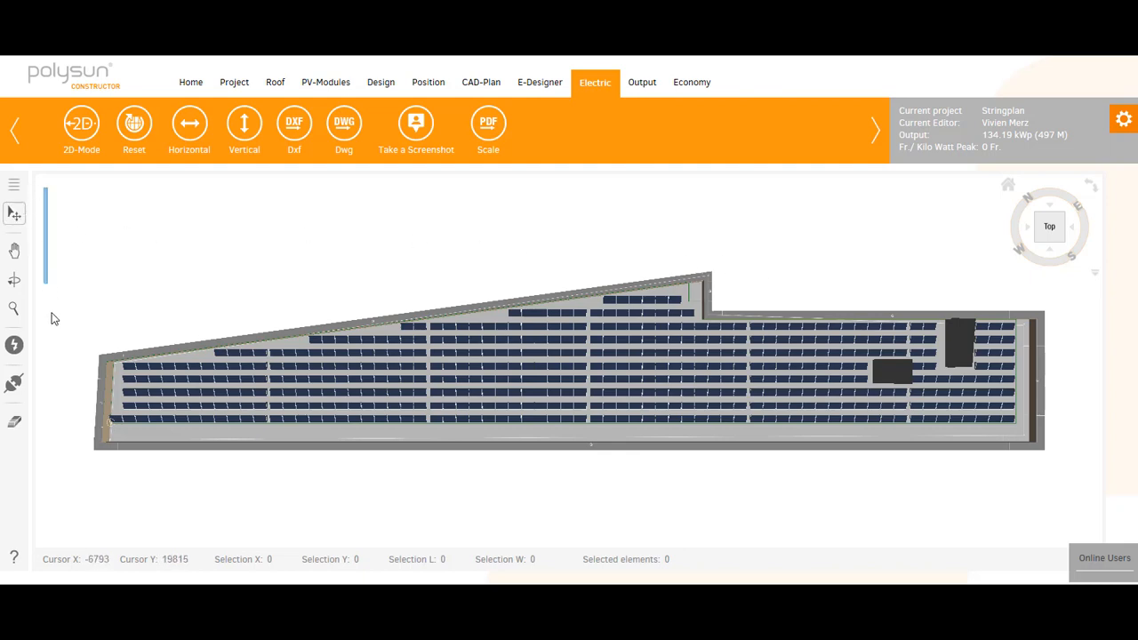
Step: Review the auto-generated horizontal strings, each inverter input holding 23 modules
drag(53, 192, 590, 501)
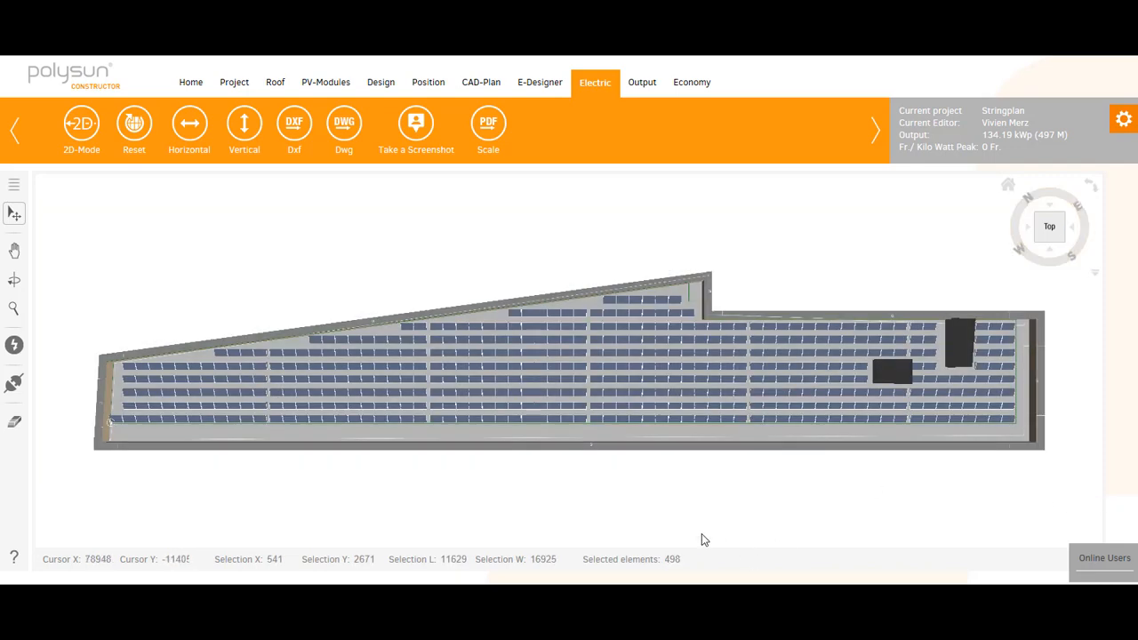
mouse_move(647, 541)
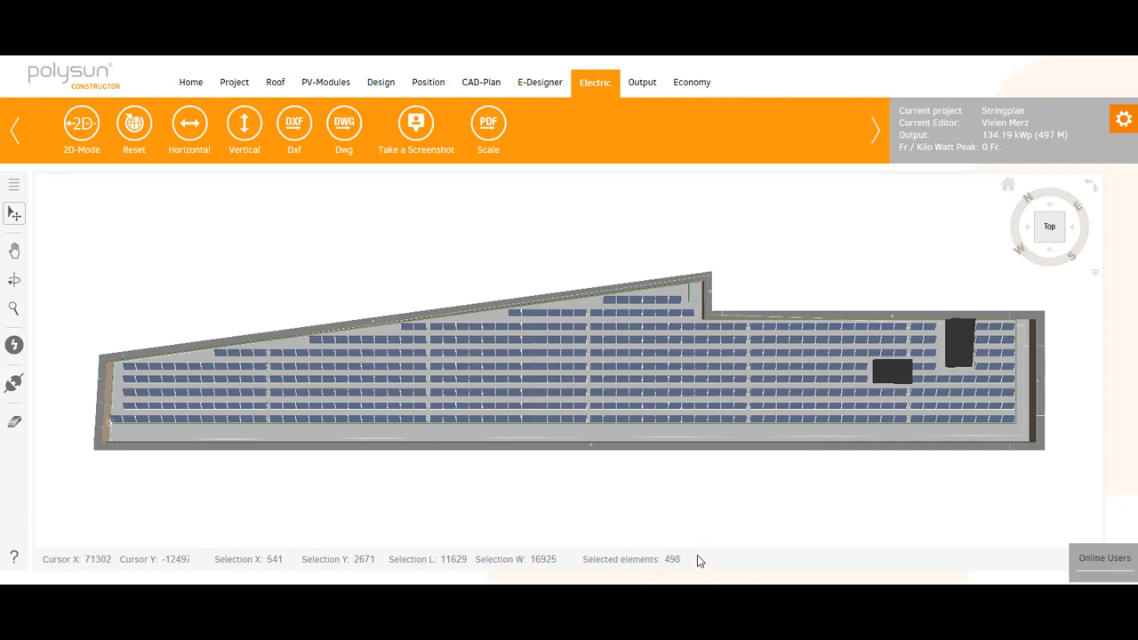
mouse_move(660, 576)
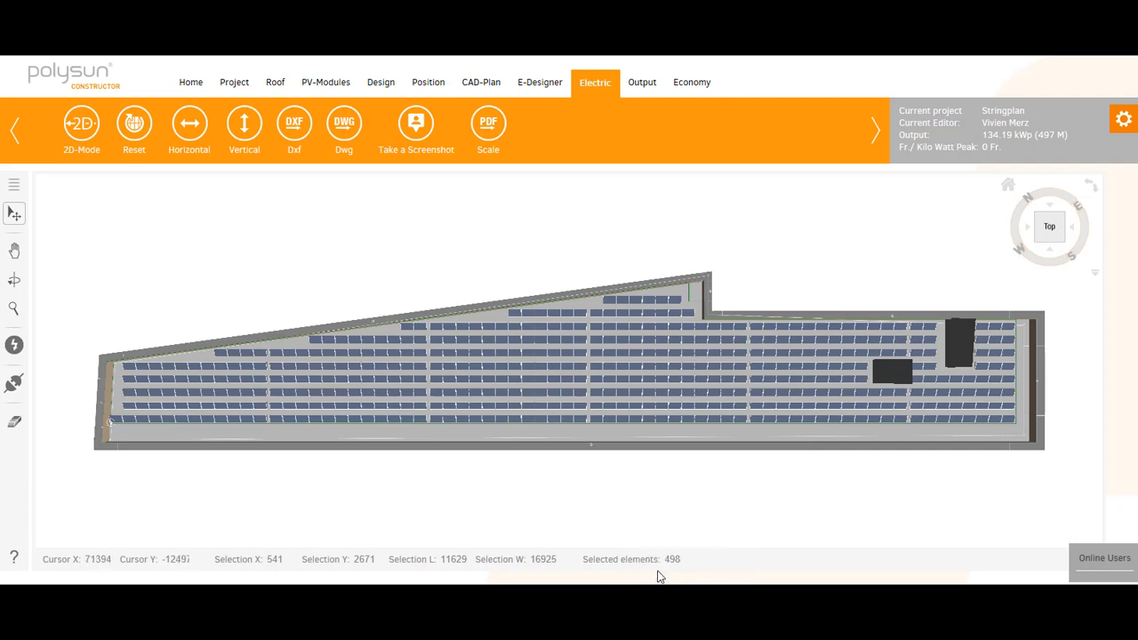
mouse_move(693, 544)
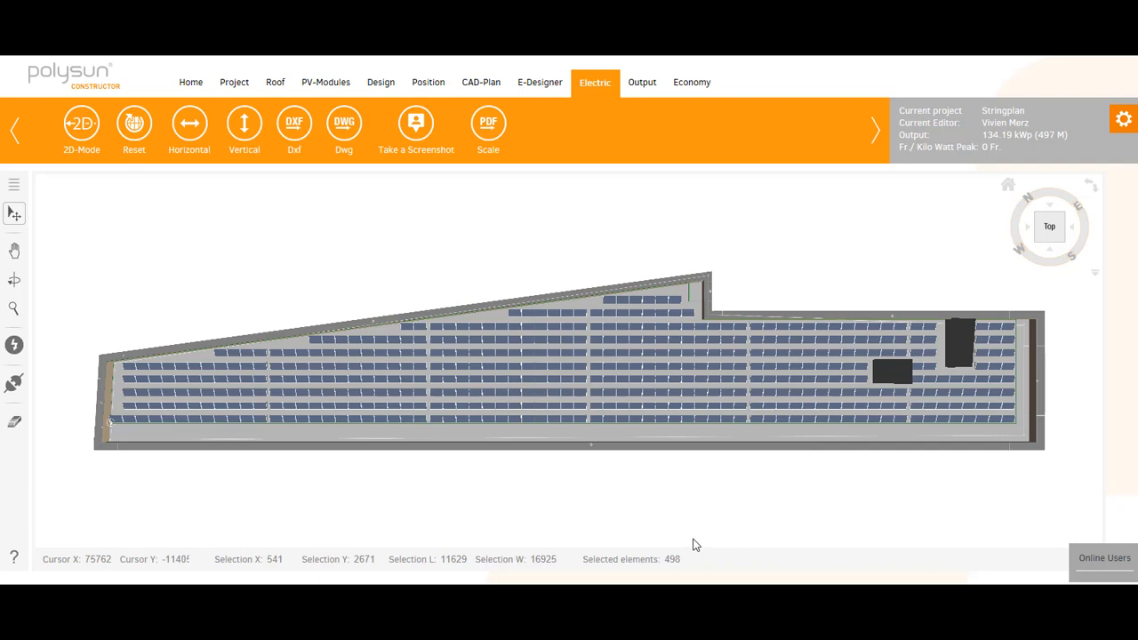
mouse_move(681, 510)
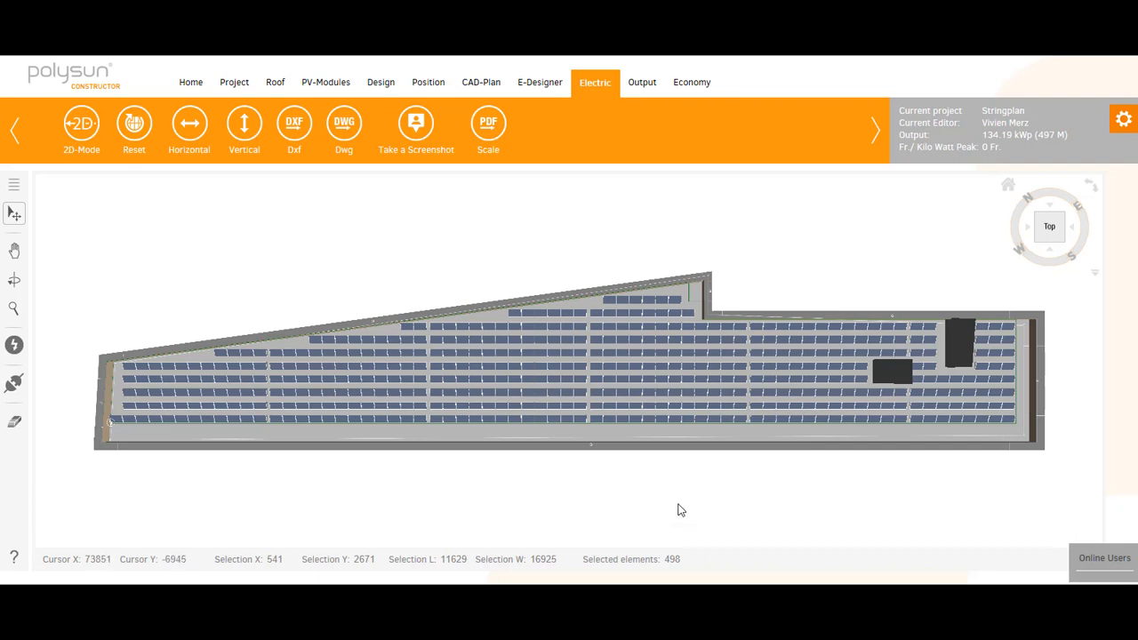
click(679, 505)
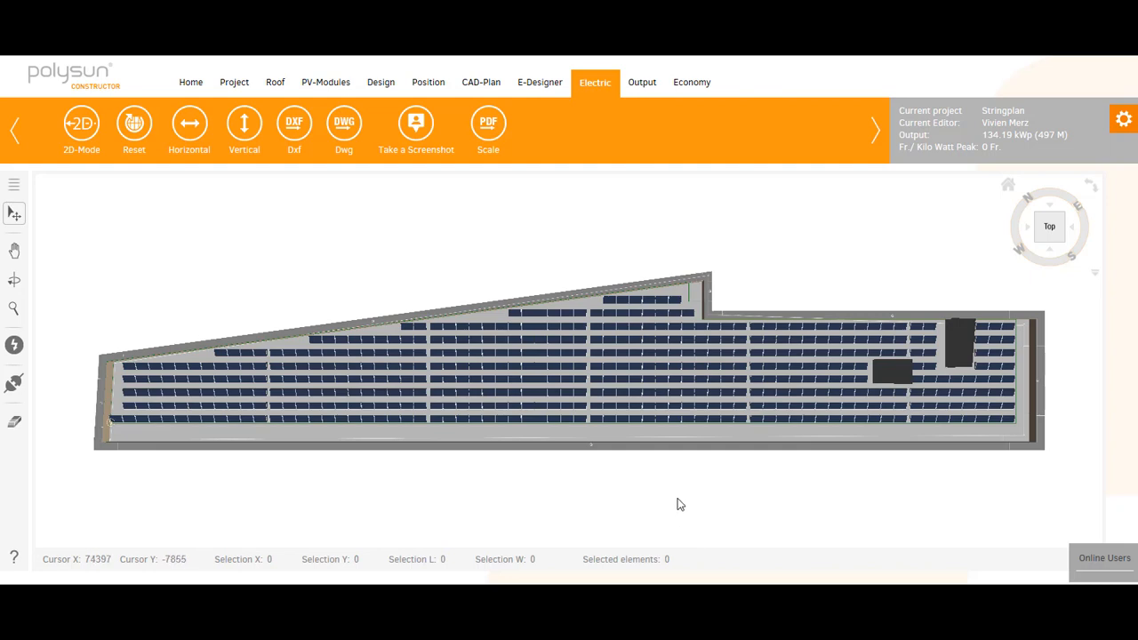
mouse_move(349, 252)
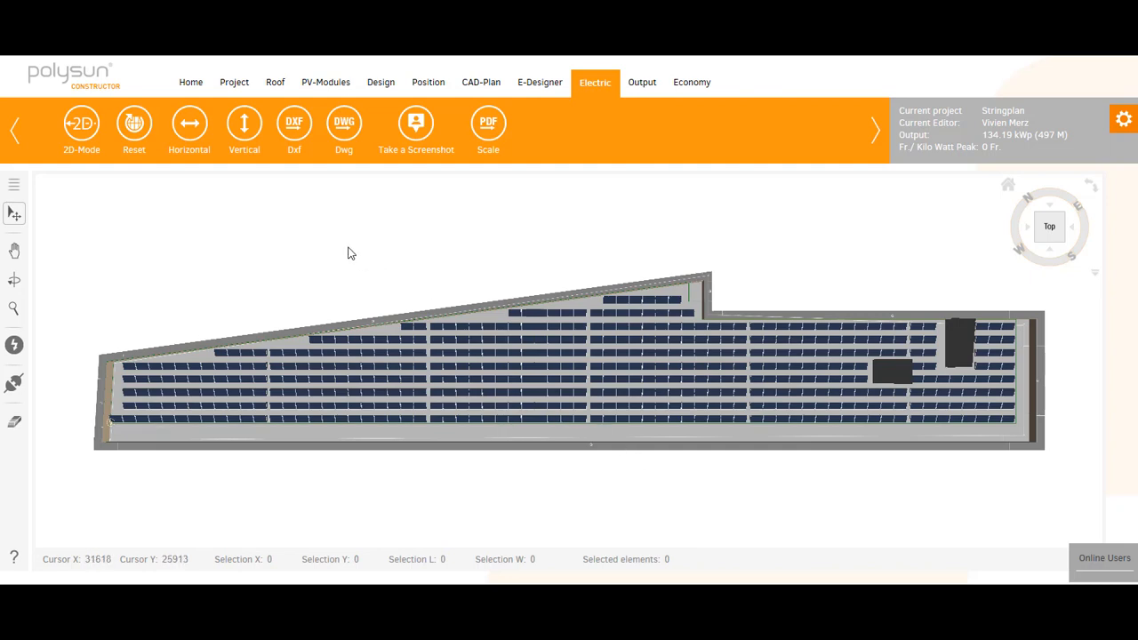
mouse_move(304, 239)
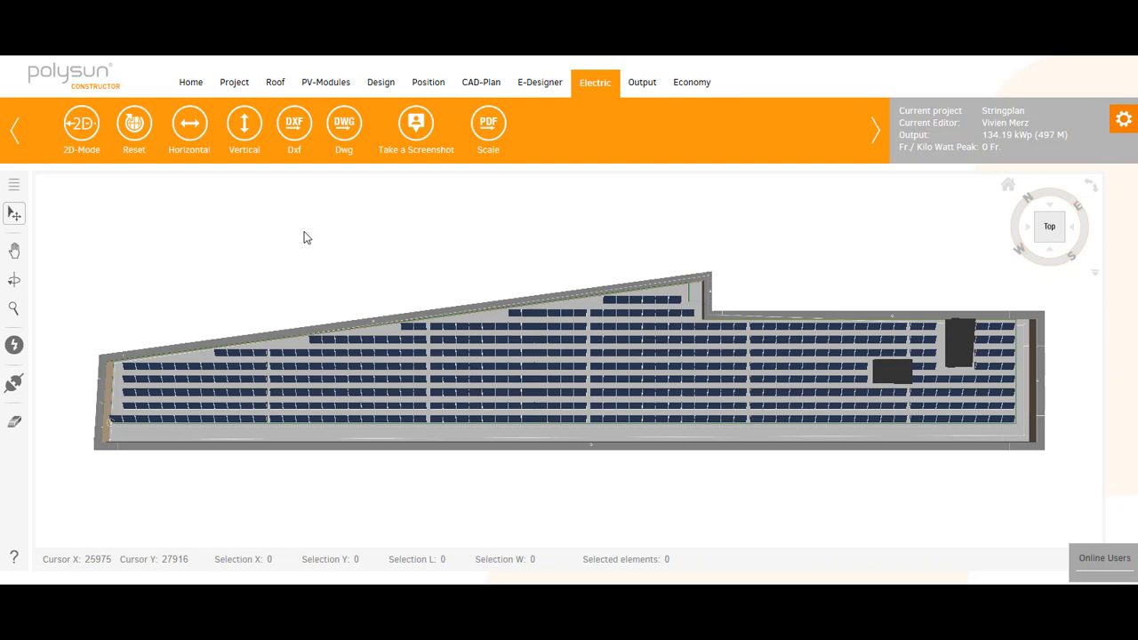
mouse_move(302, 239)
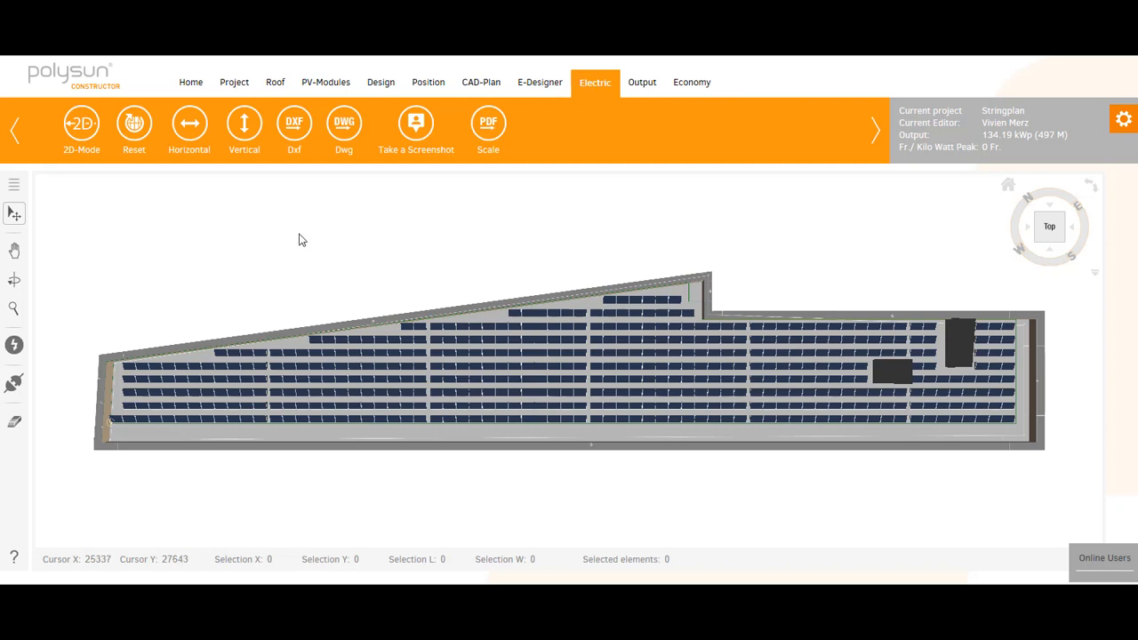
mouse_move(171, 195)
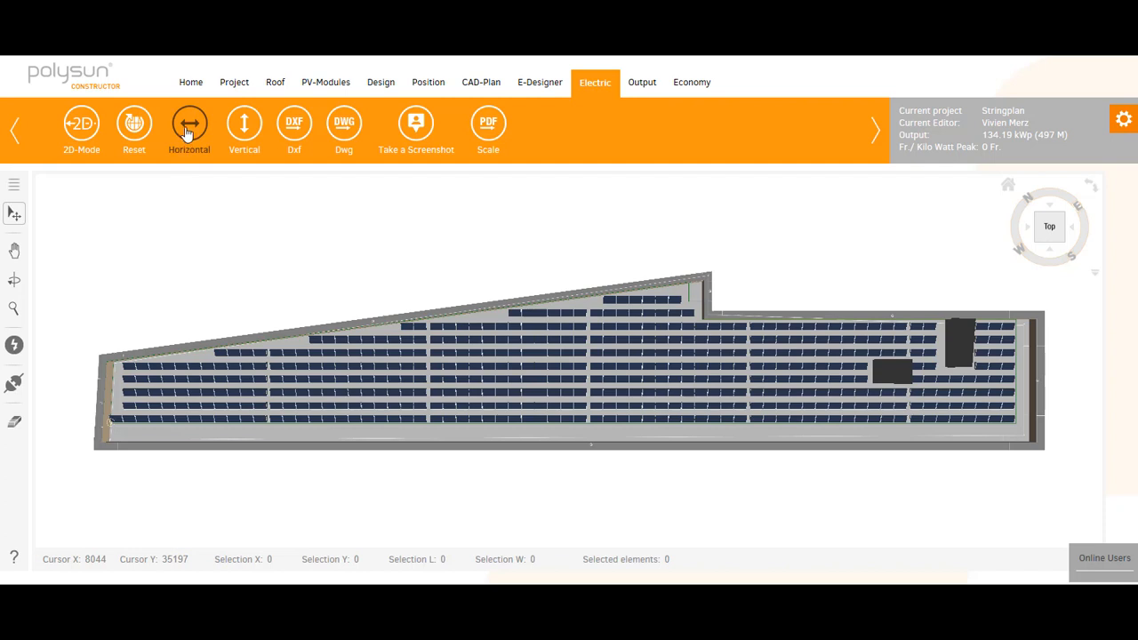
mouse_move(244, 125)
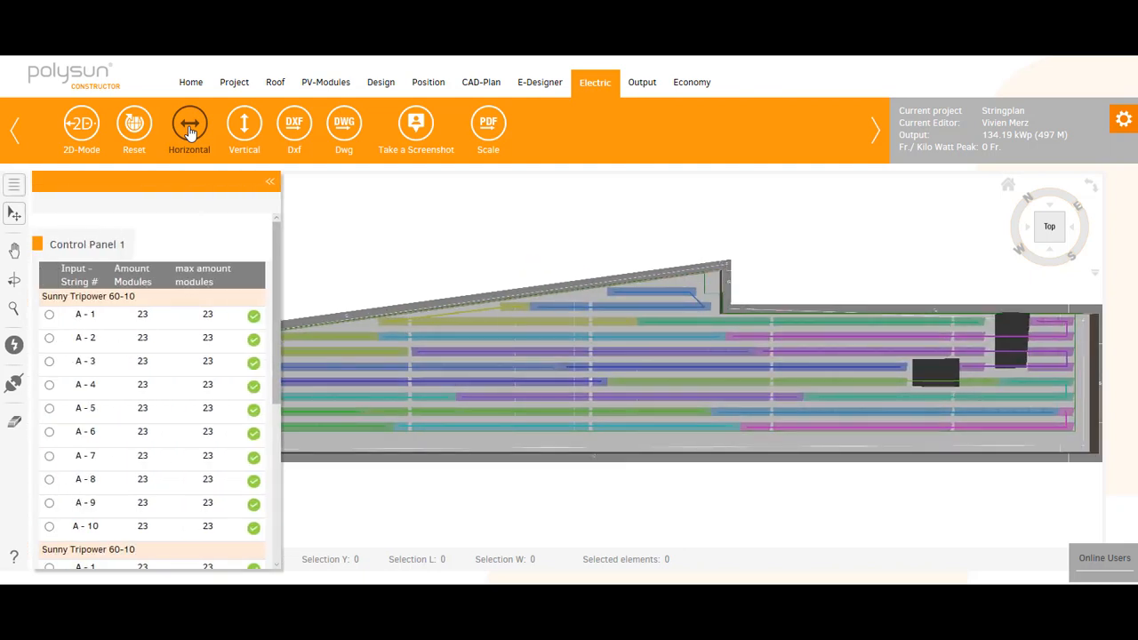
mouse_move(196, 133)
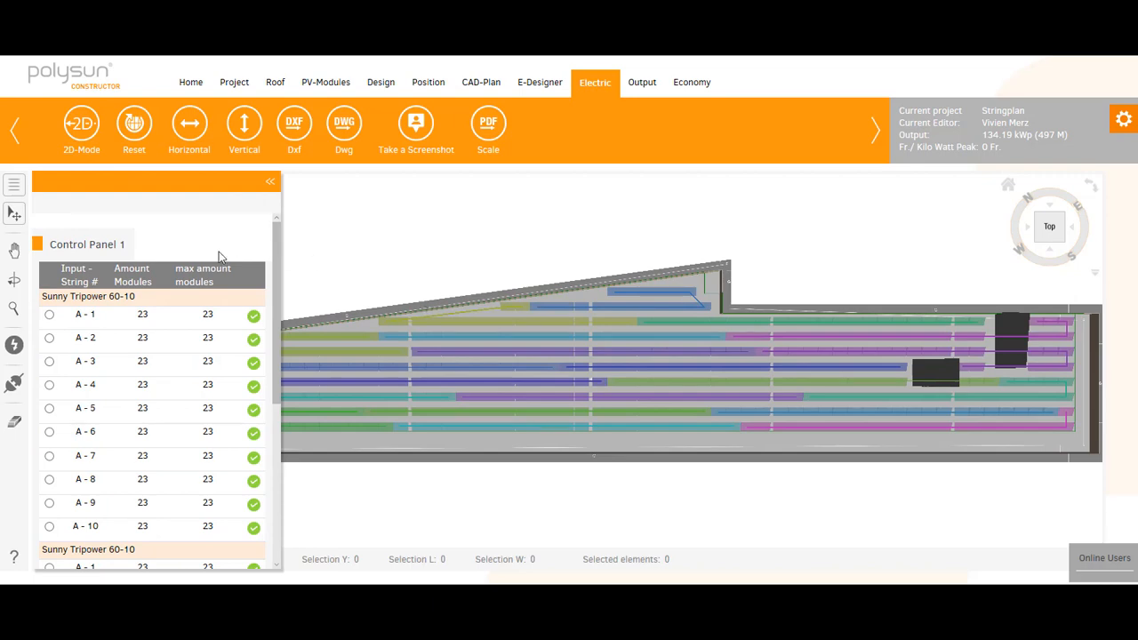
mouse_move(142, 253)
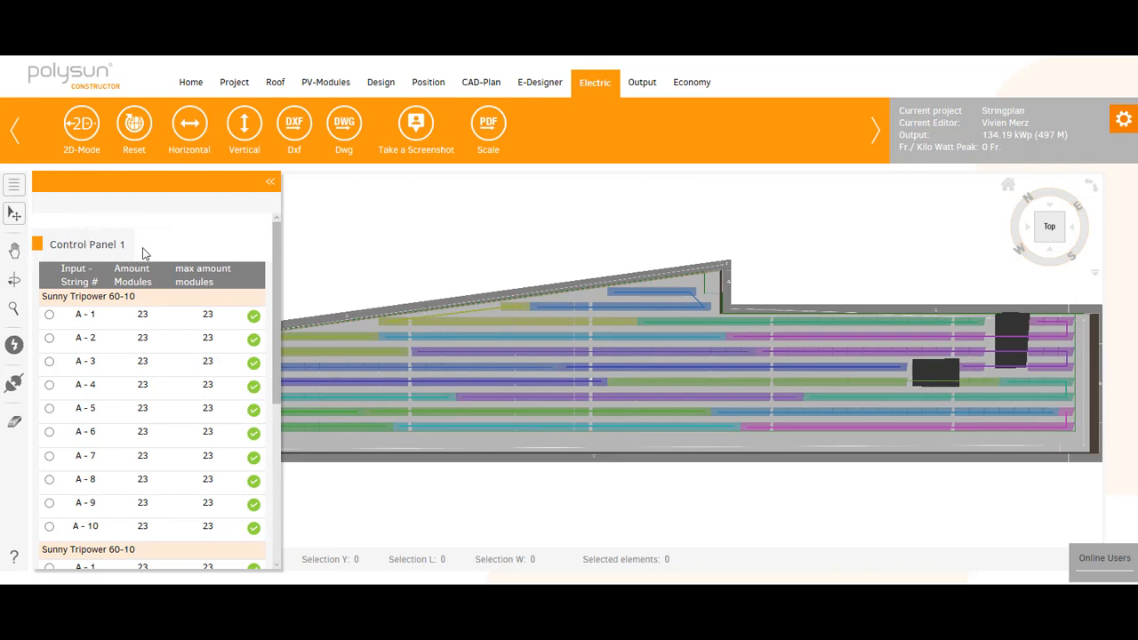
mouse_move(160, 282)
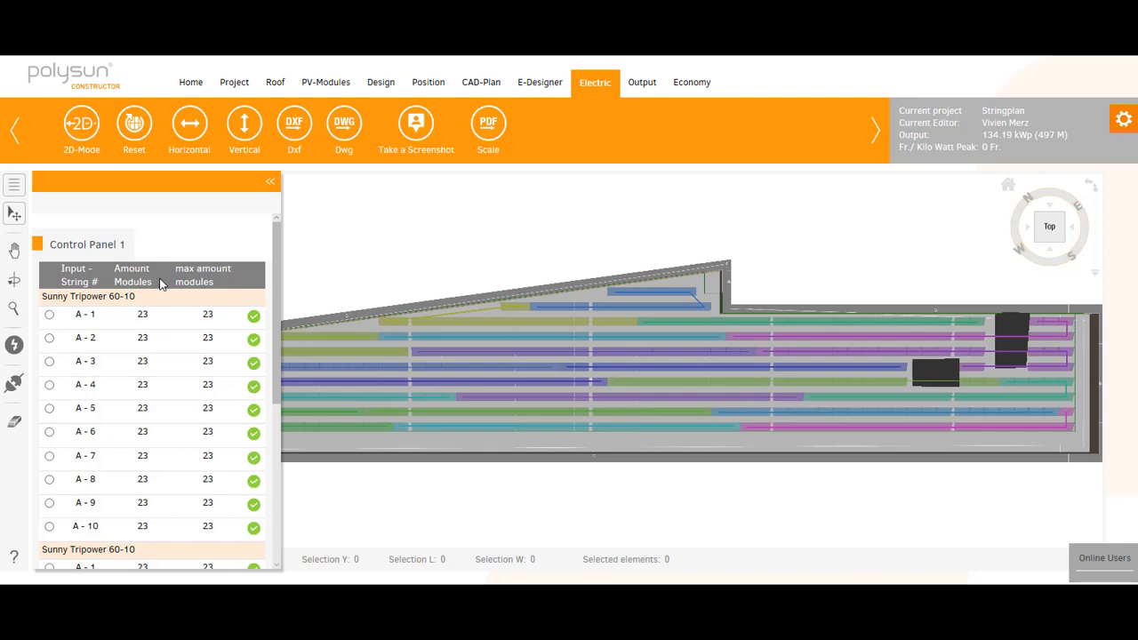
scroll(down, 3)
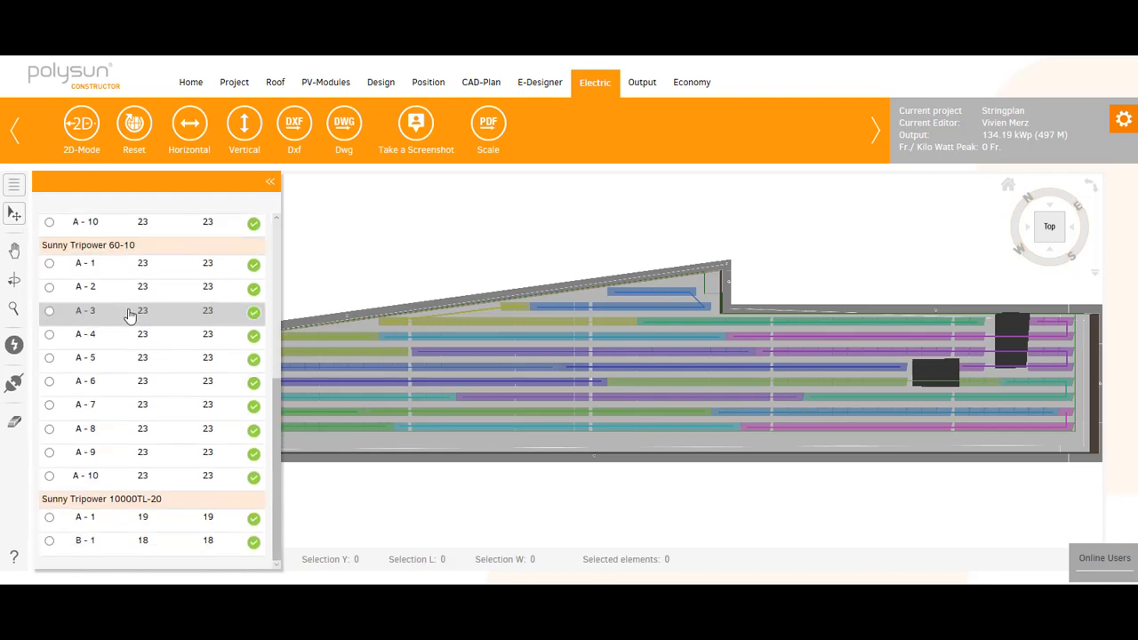
scroll(up, 3)
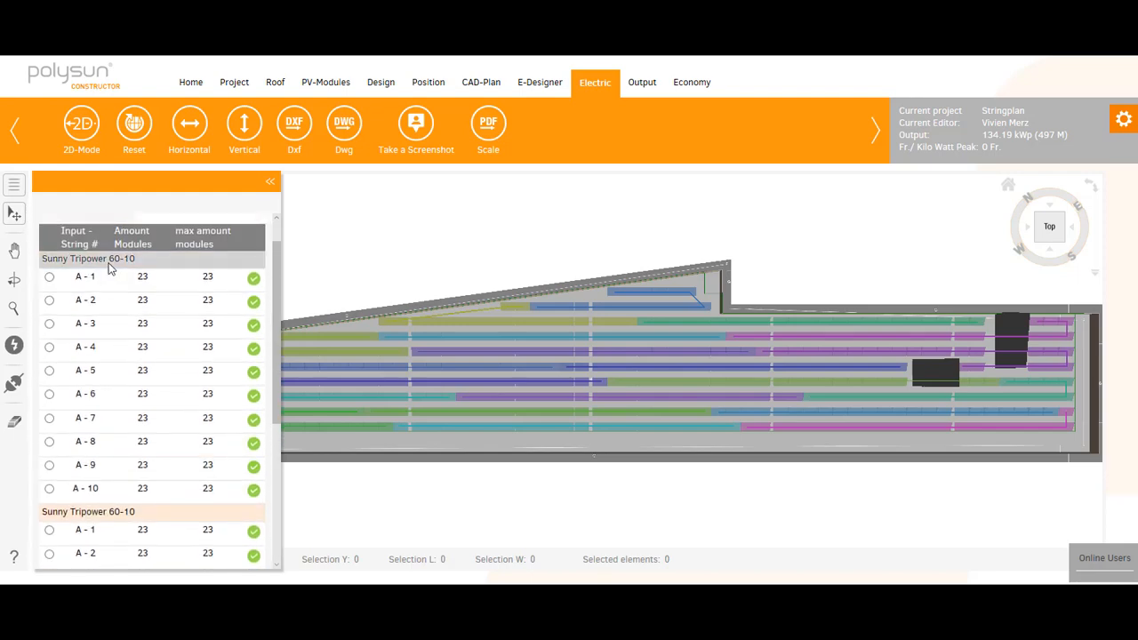
scroll(down, 3)
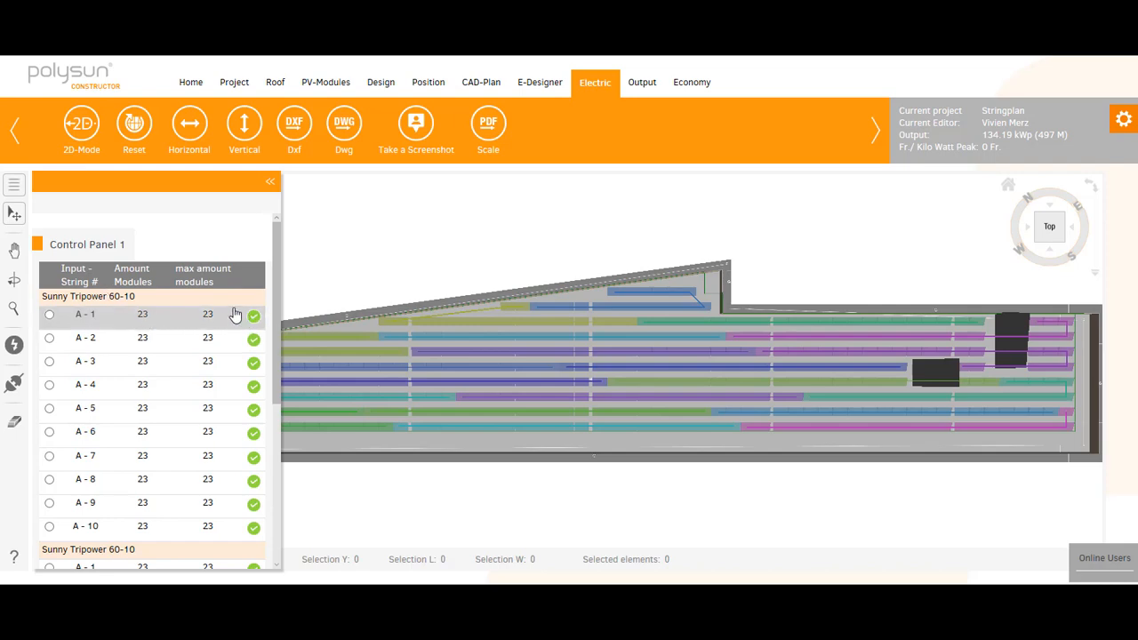
mouse_move(222, 329)
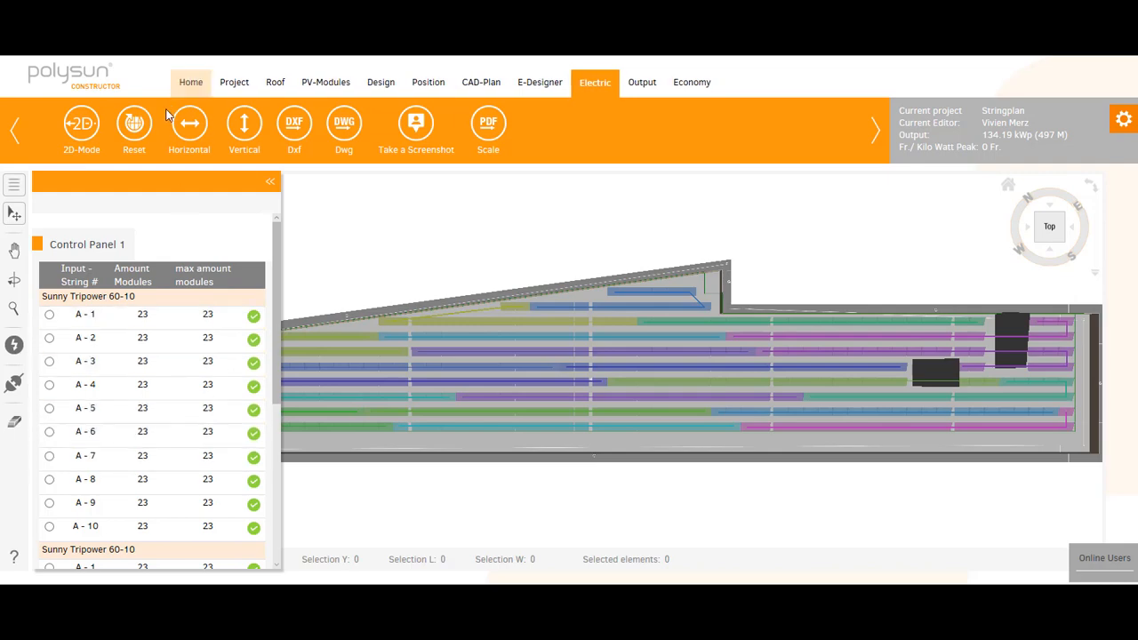
Step: Reset the string plan and regenerate it as vertical colour-coded strings of 23 modules each
click(134, 123)
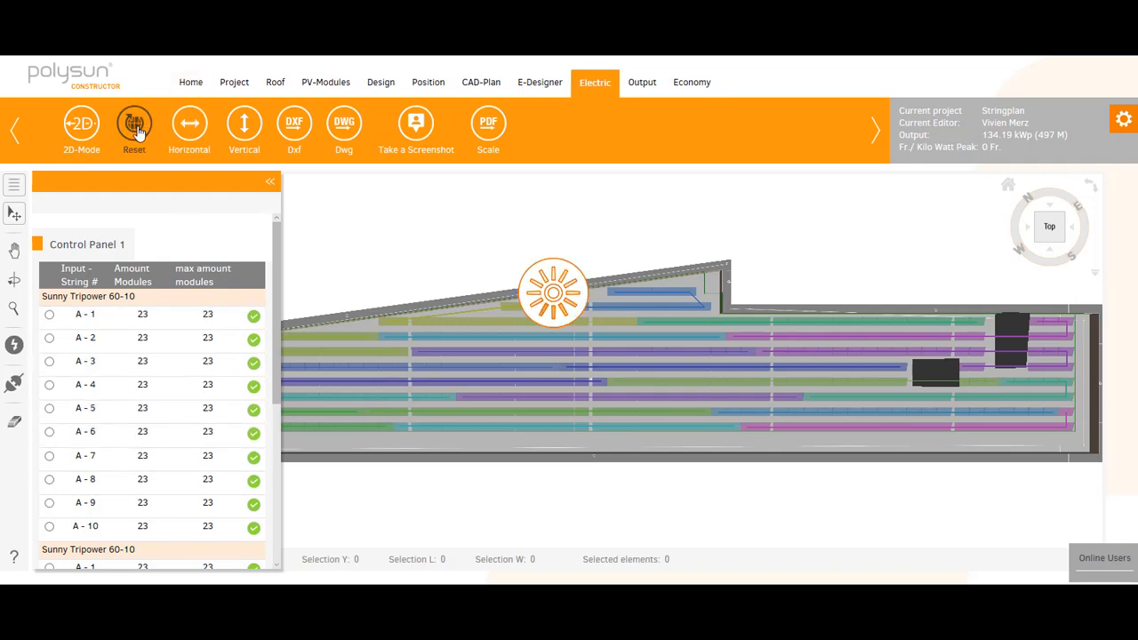
click(135, 123)
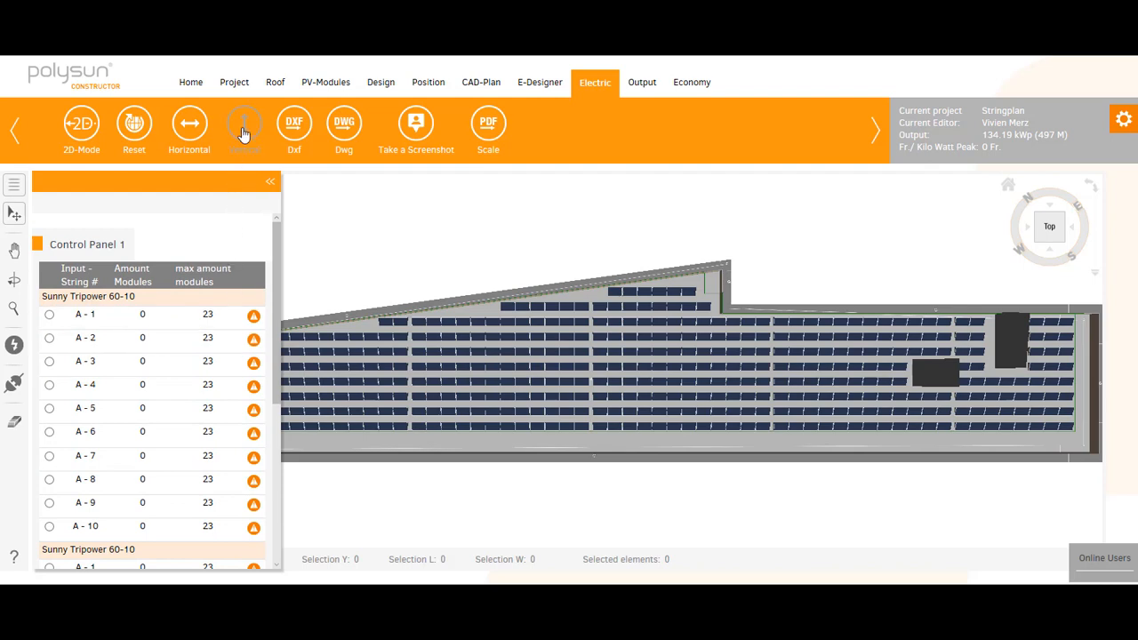
click(244, 122)
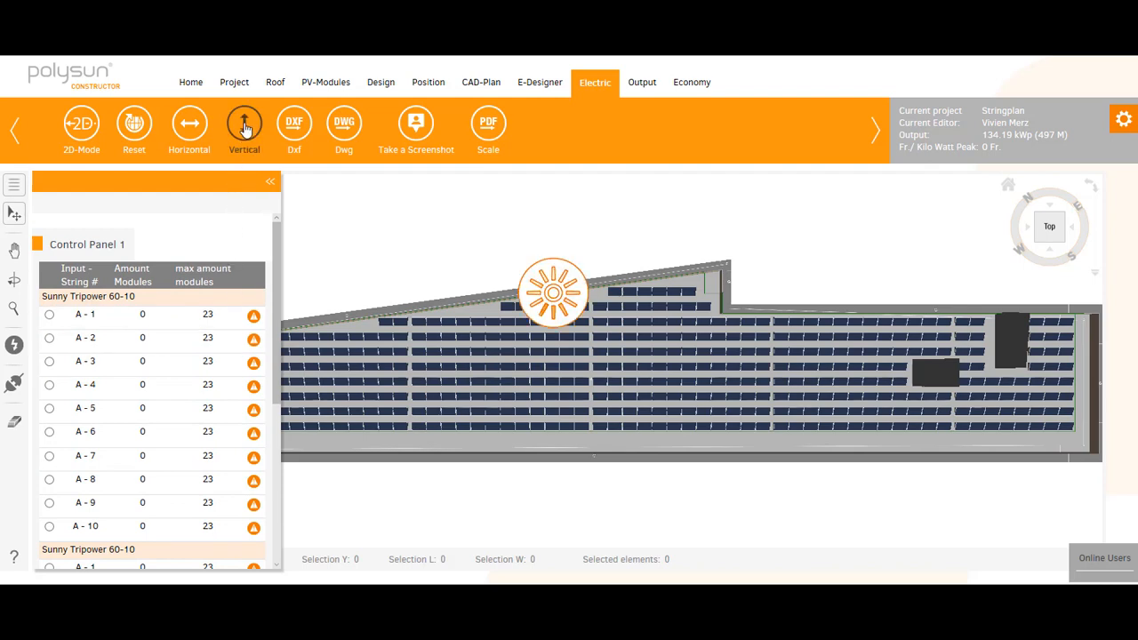
click(244, 123)
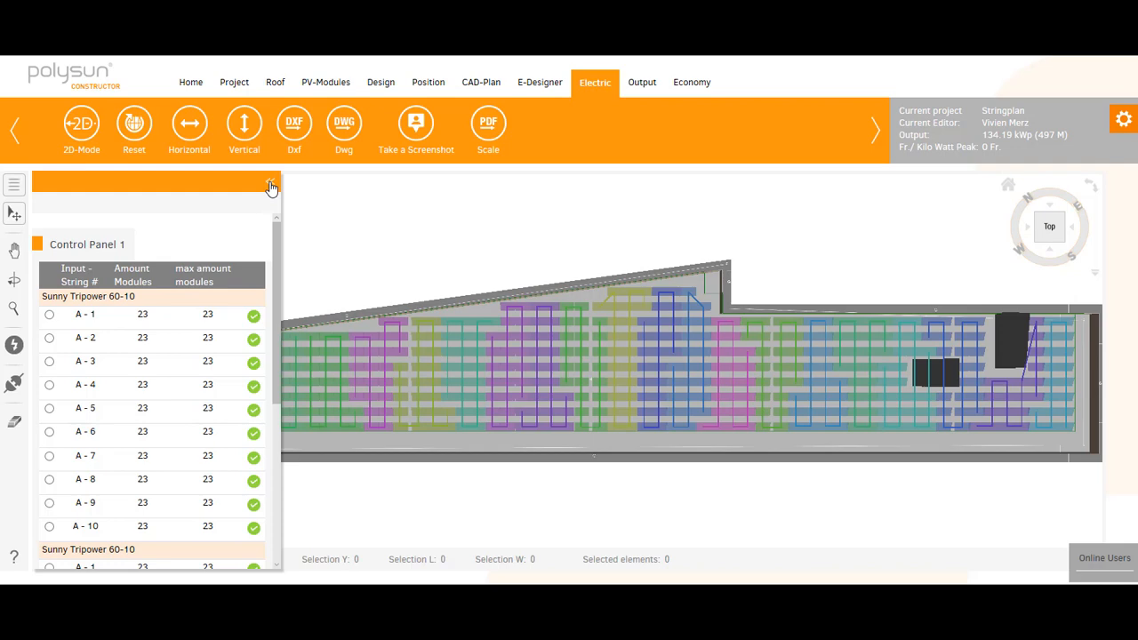
click(272, 187)
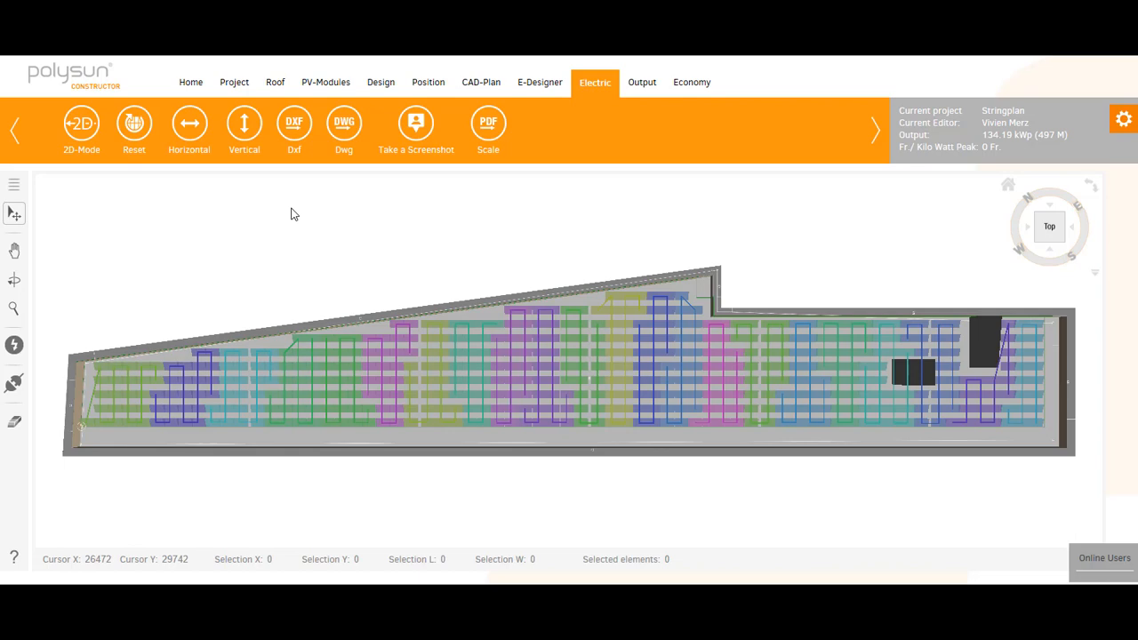
mouse_move(133, 124)
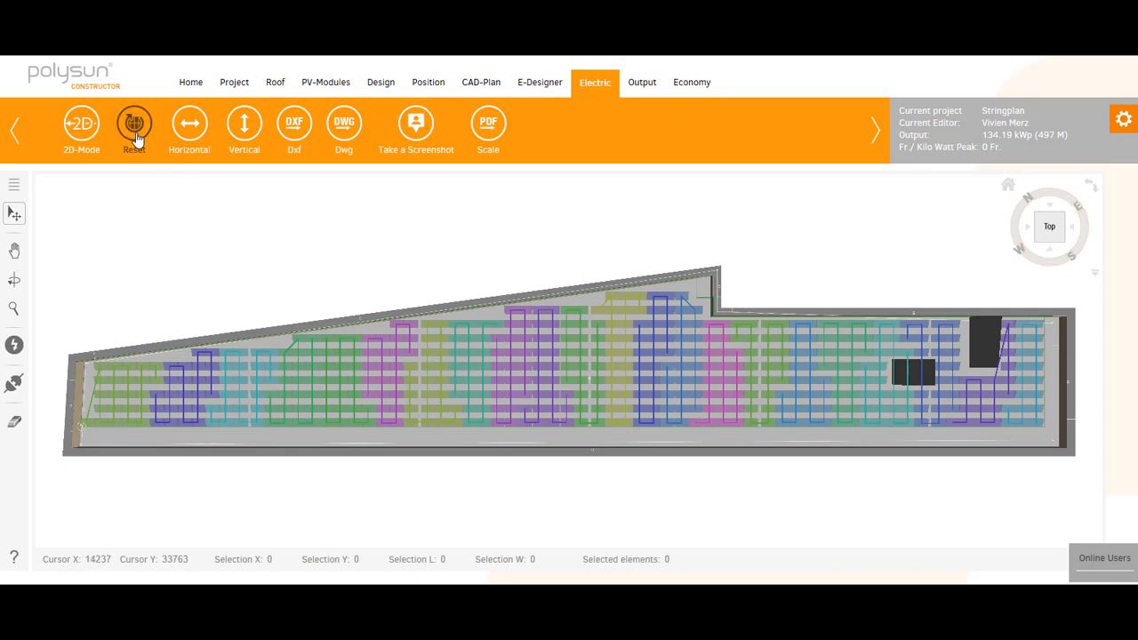
Step: Clear the vertical strings and pick 23 modules at the left end of the bottom row
click(133, 123)
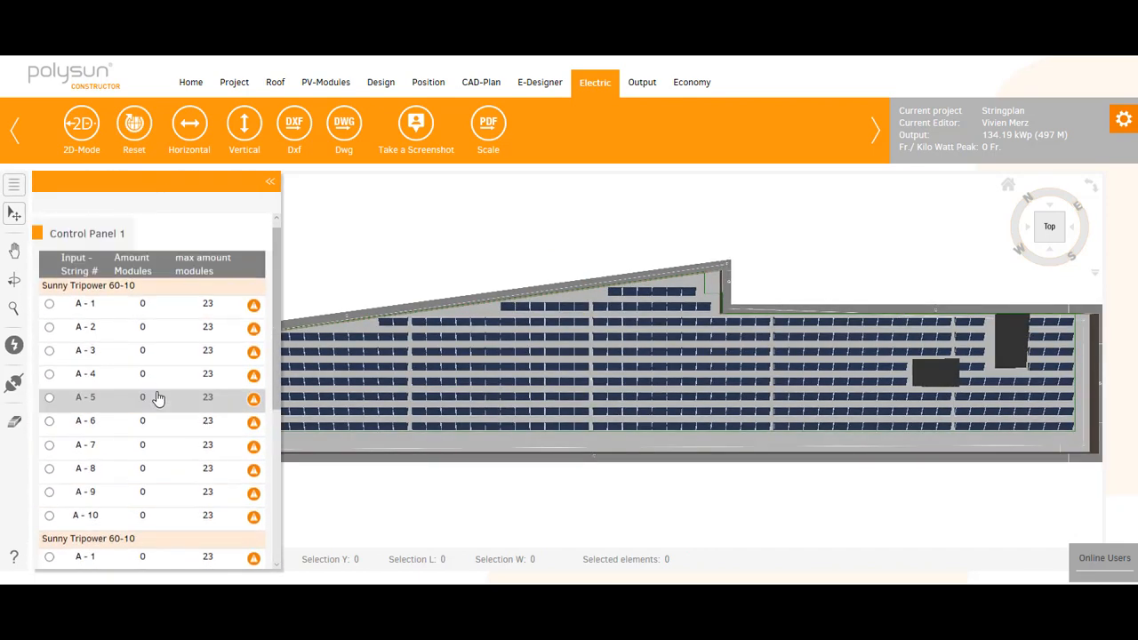
click(271, 181)
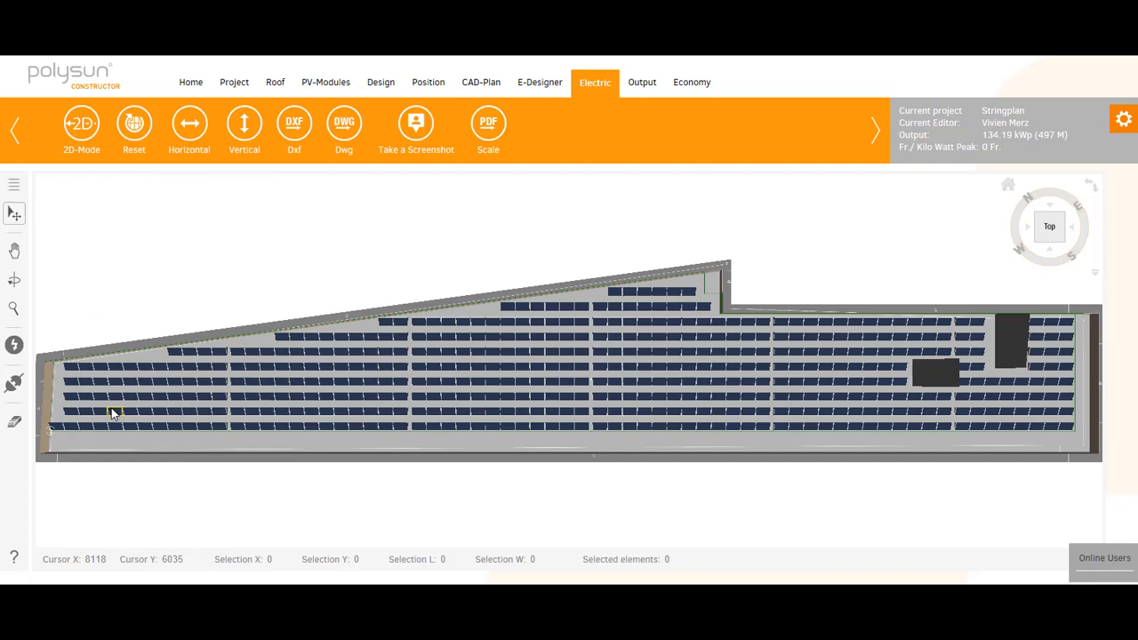
click(57, 429)
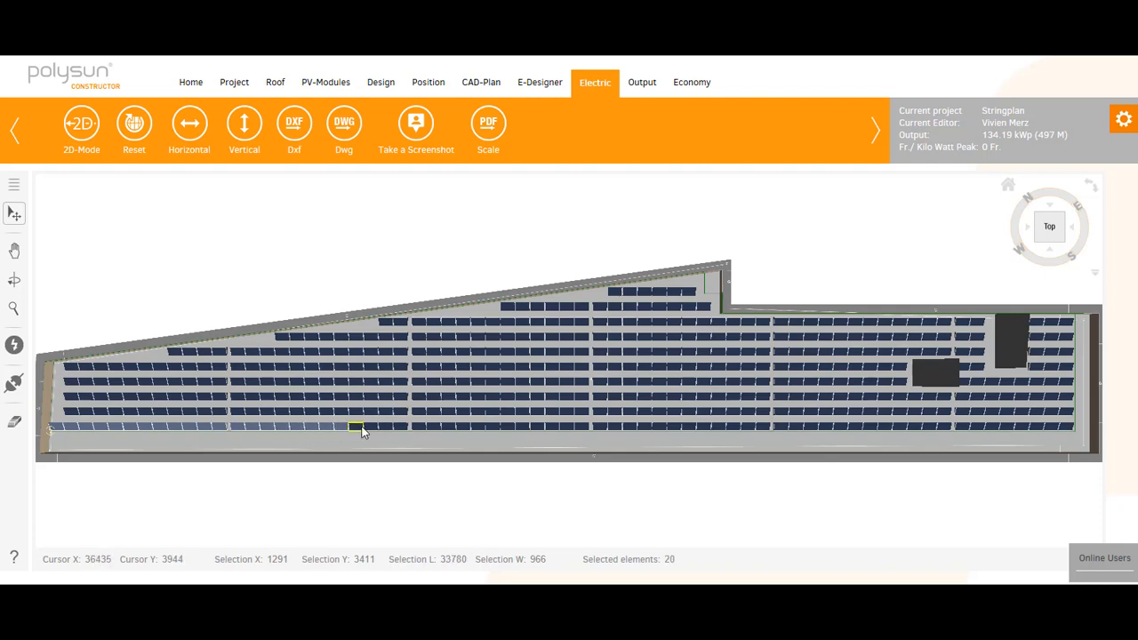
click(370, 427)
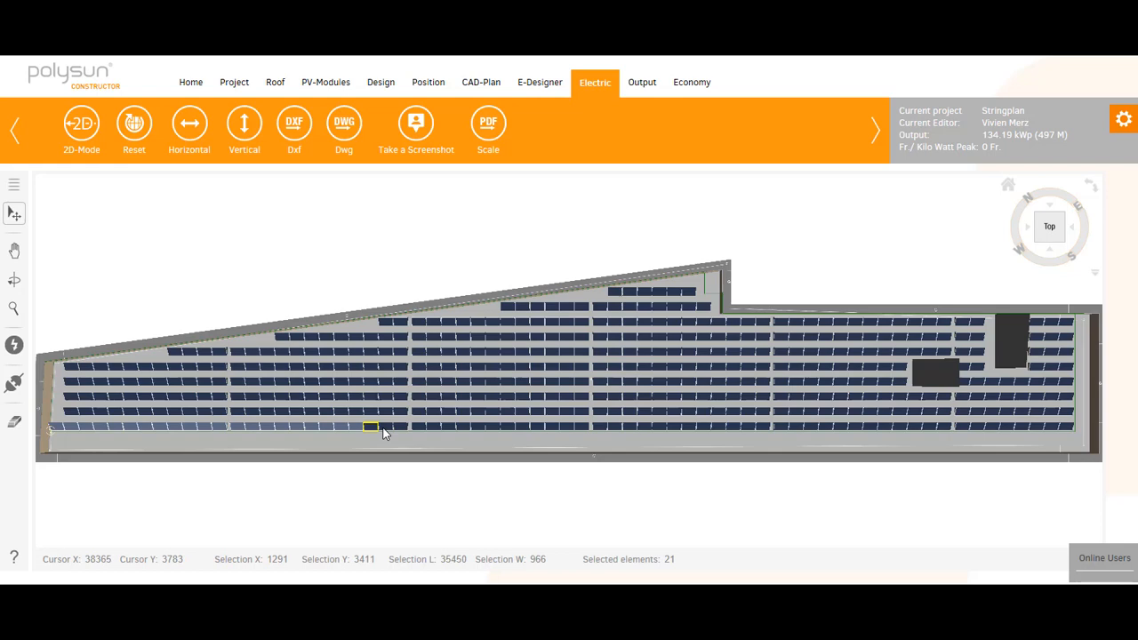
click(369, 427)
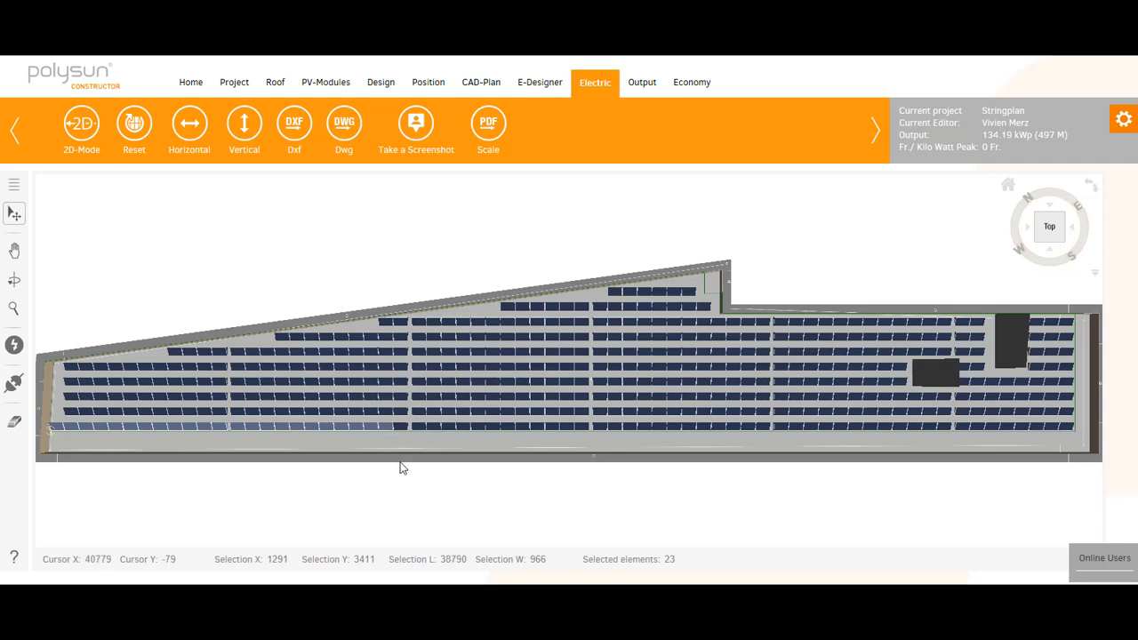
mouse_move(683, 559)
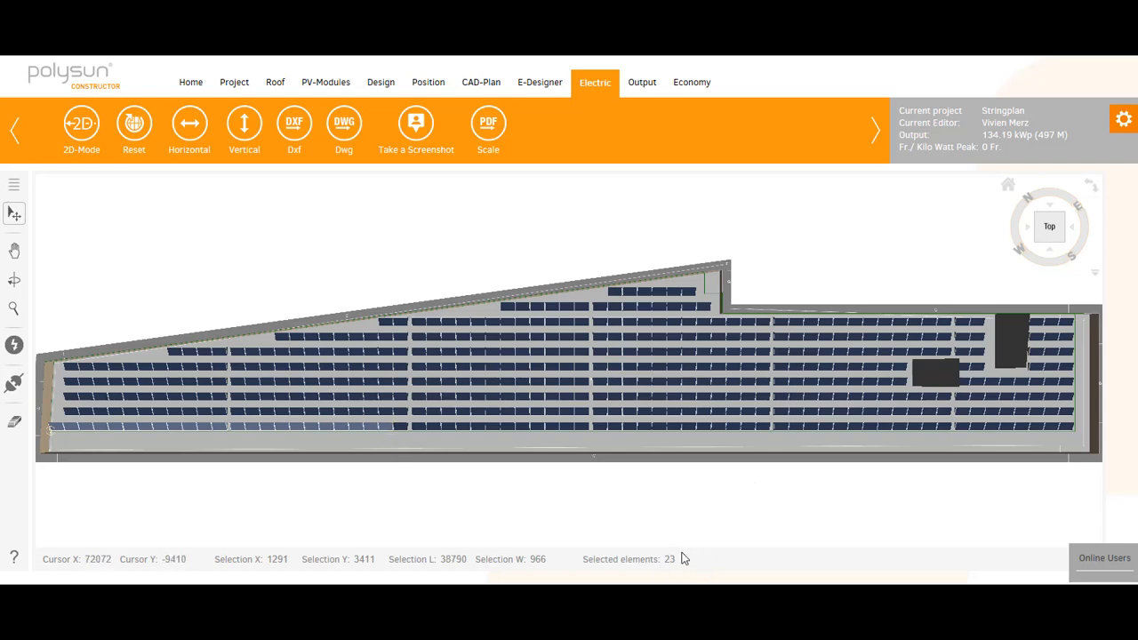
mouse_move(21, 454)
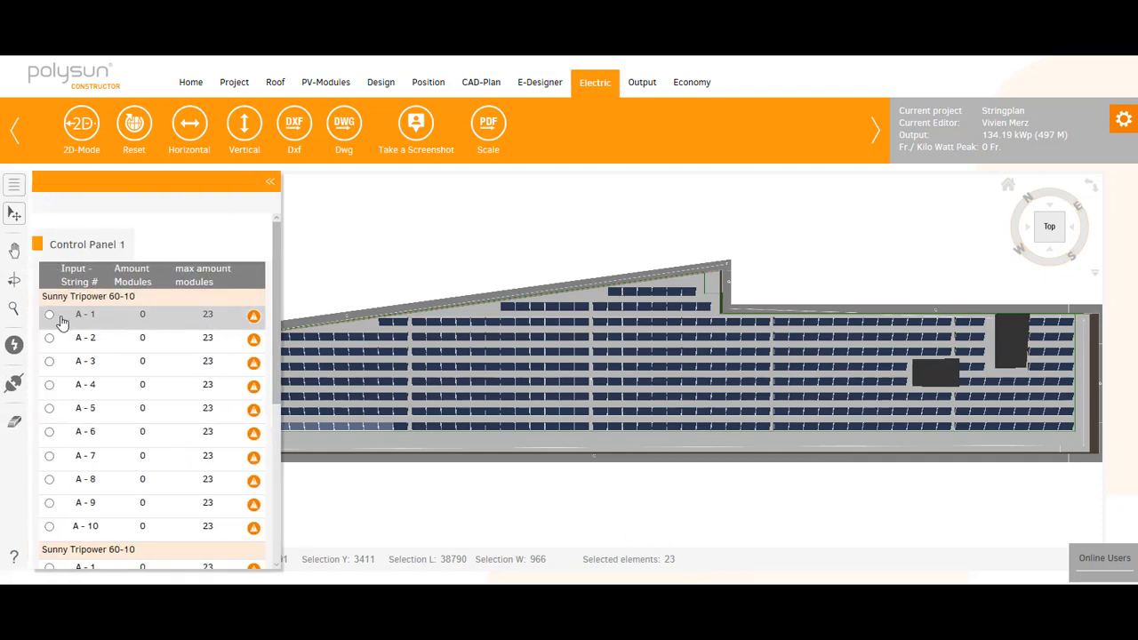
Step: Wire the 23 selected bottom-row modules into input A-1, filling it to its maximum
click(50, 314)
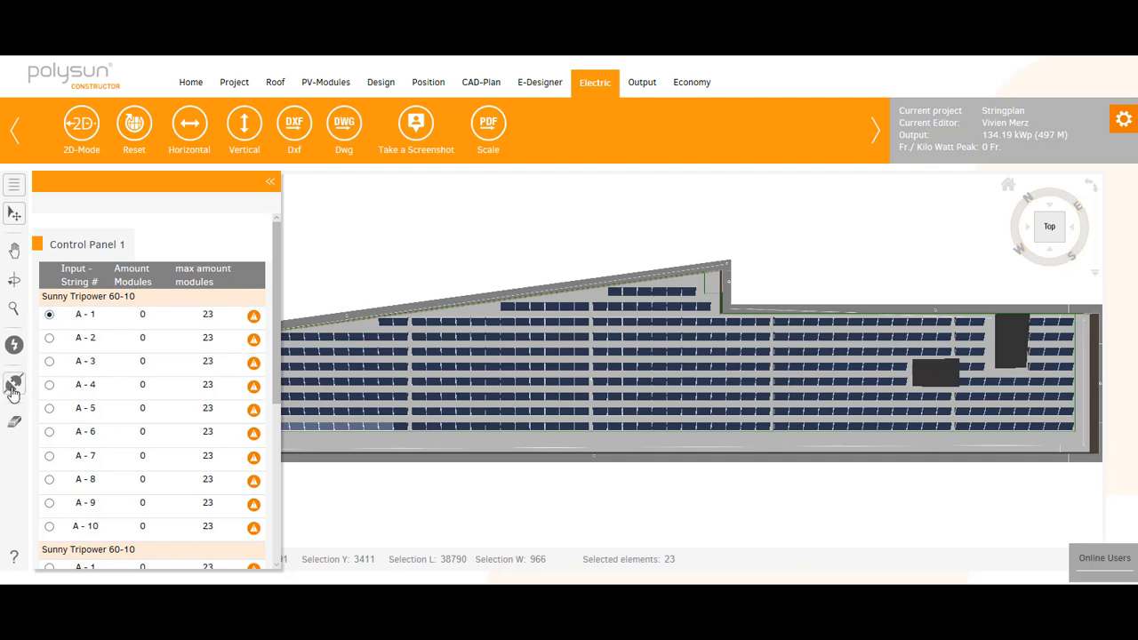
click(253, 315)
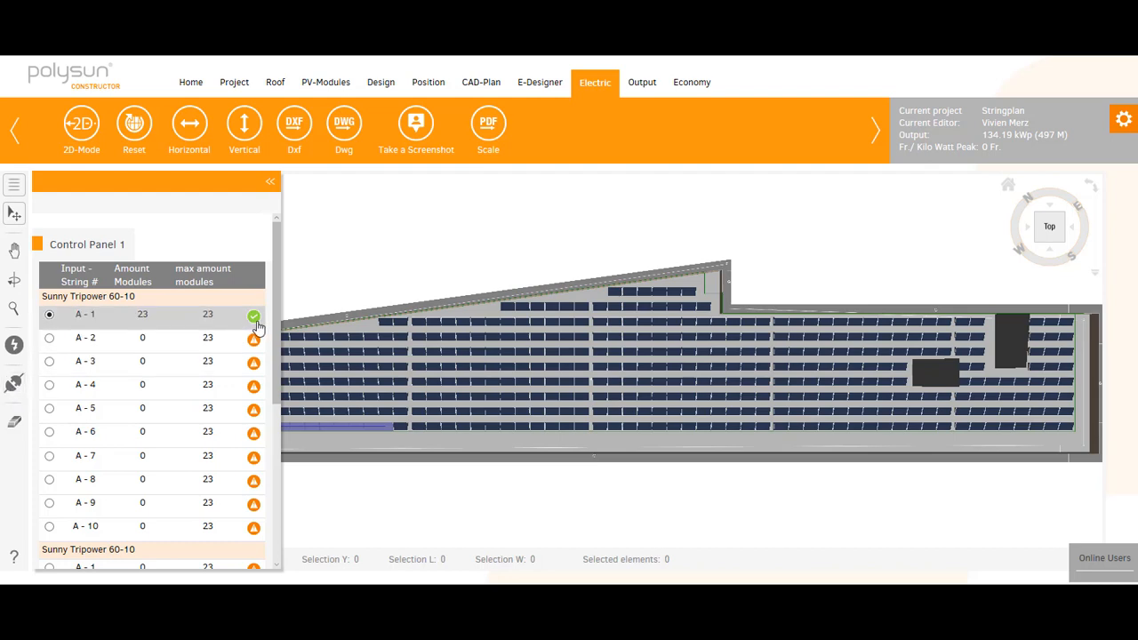
click(270, 182)
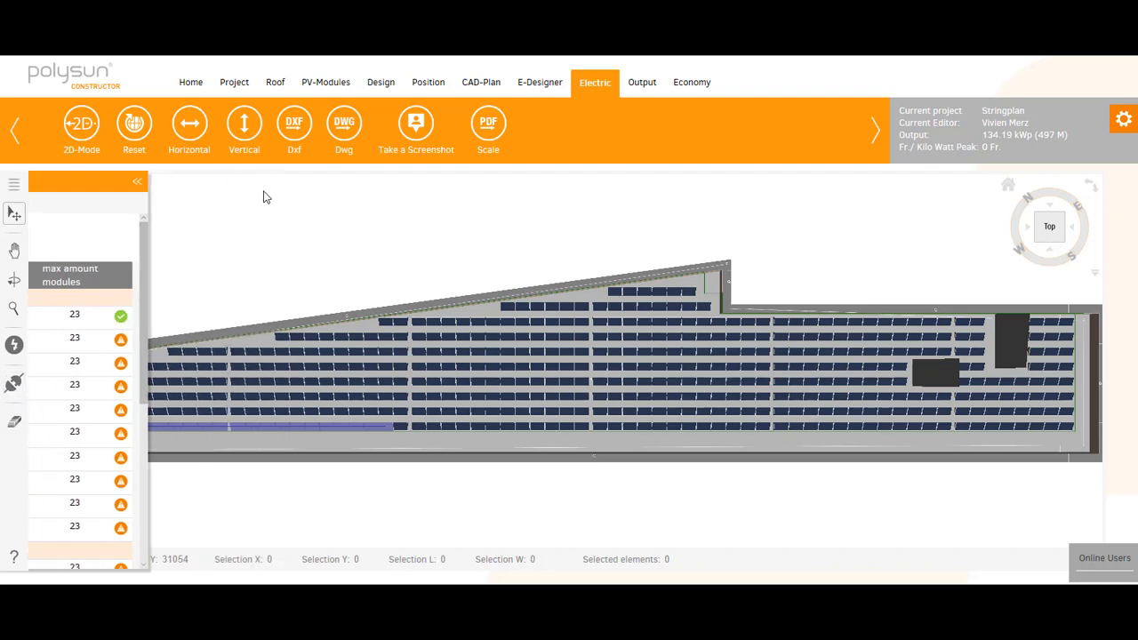
click(137, 181)
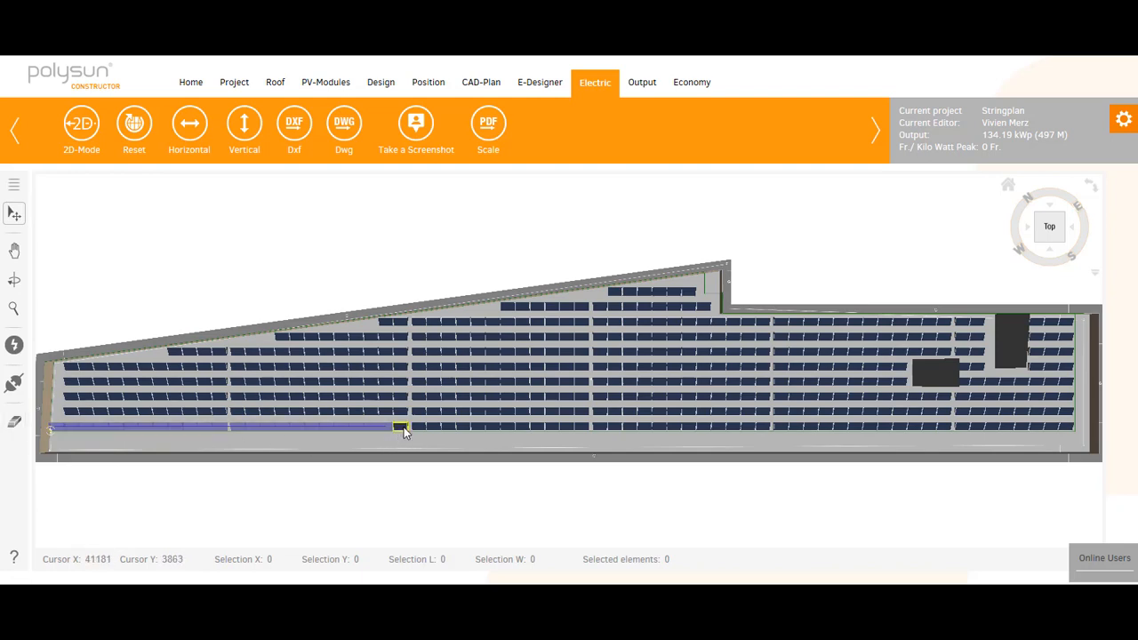
Step: Select more bottom-row modules, then reset so every inverter input shows 0 modules
drag(400, 427, 435, 435)
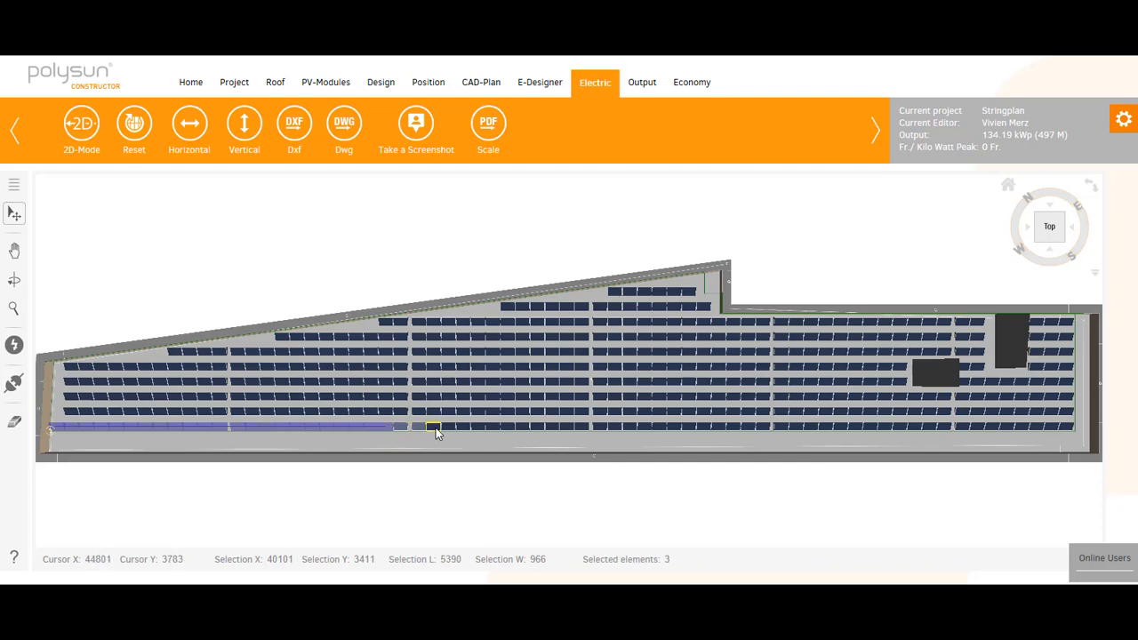
drag(431, 428, 495, 429)
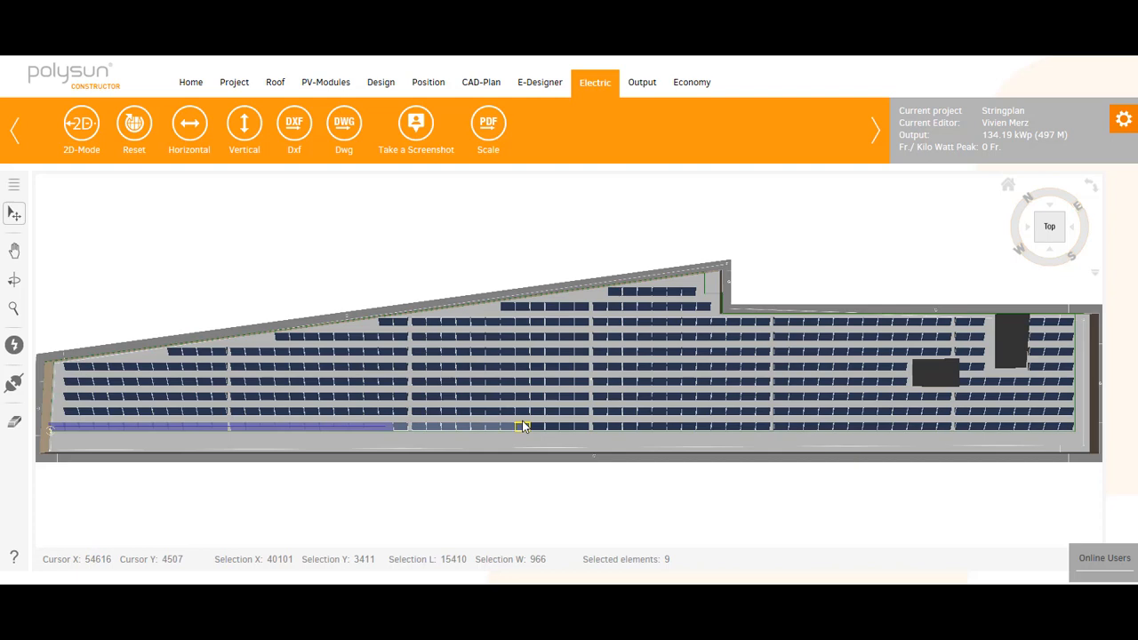
mouse_move(516, 447)
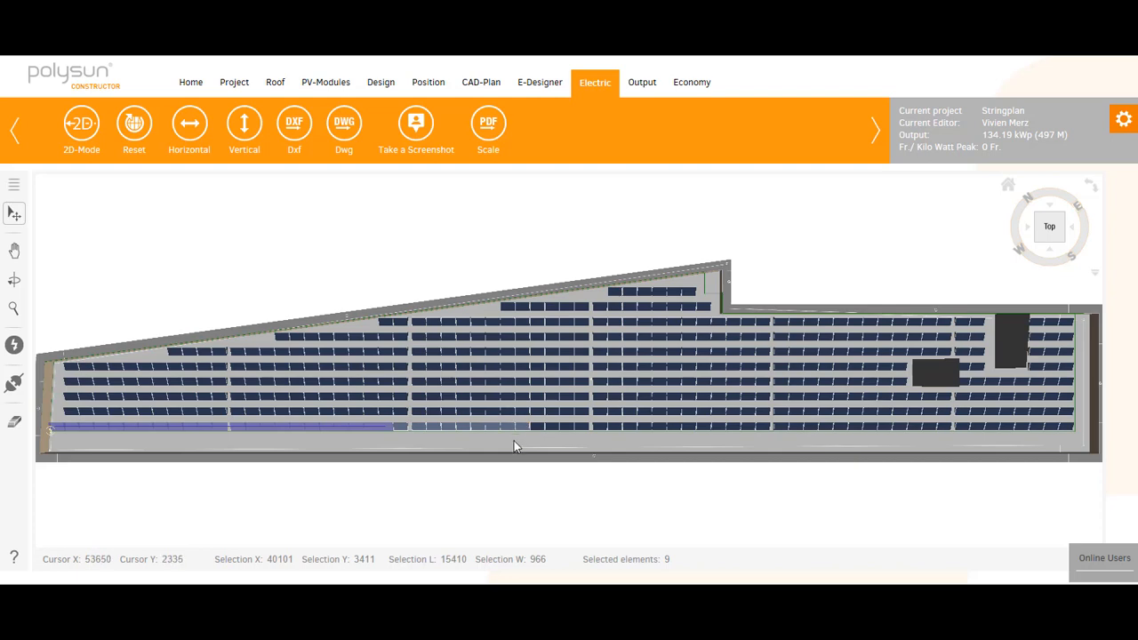
mouse_move(133, 128)
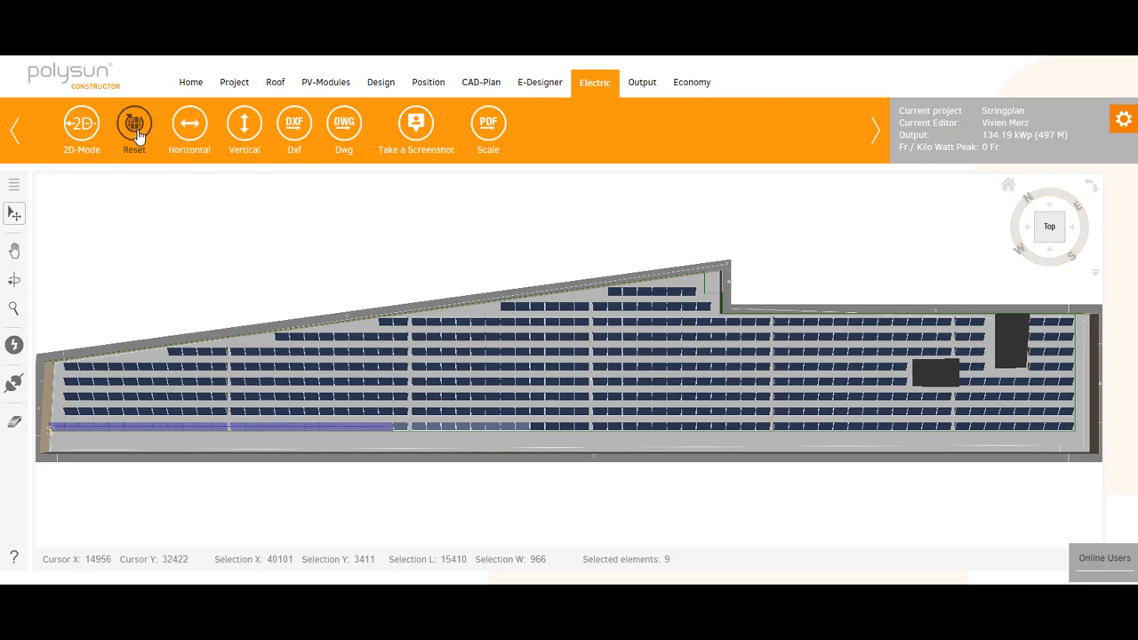
click(134, 123)
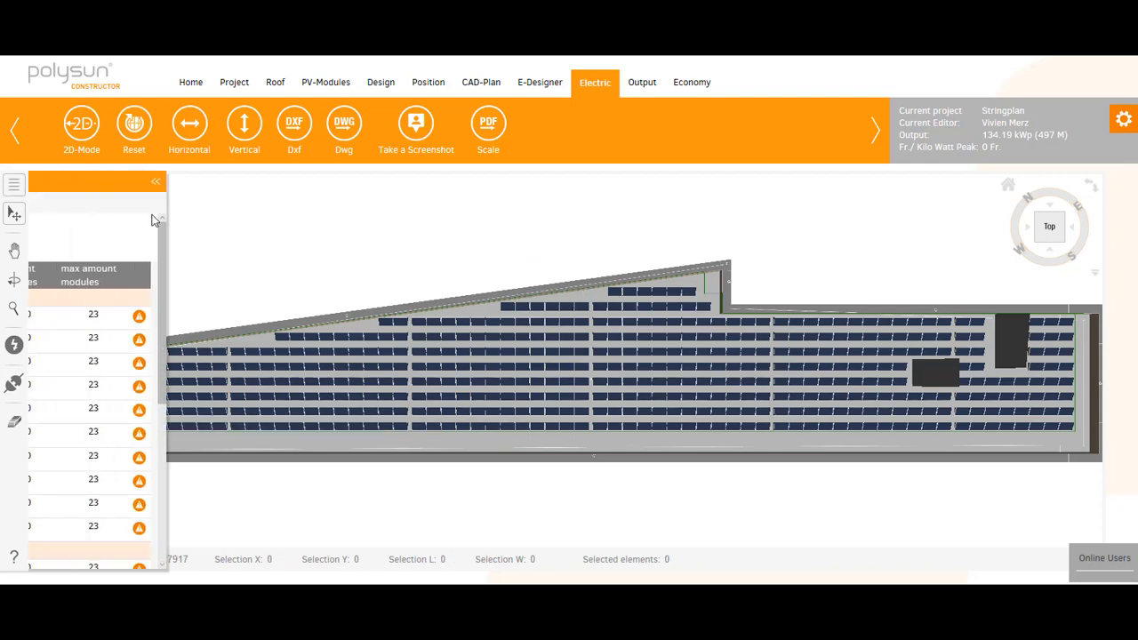
click(157, 182)
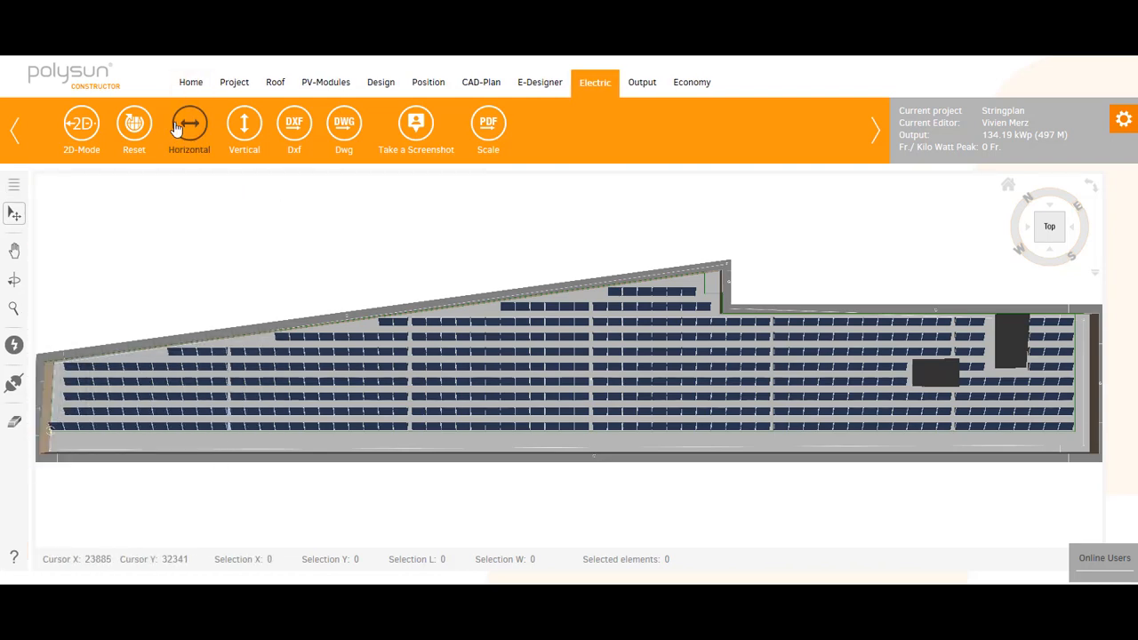
mouse_move(188, 128)
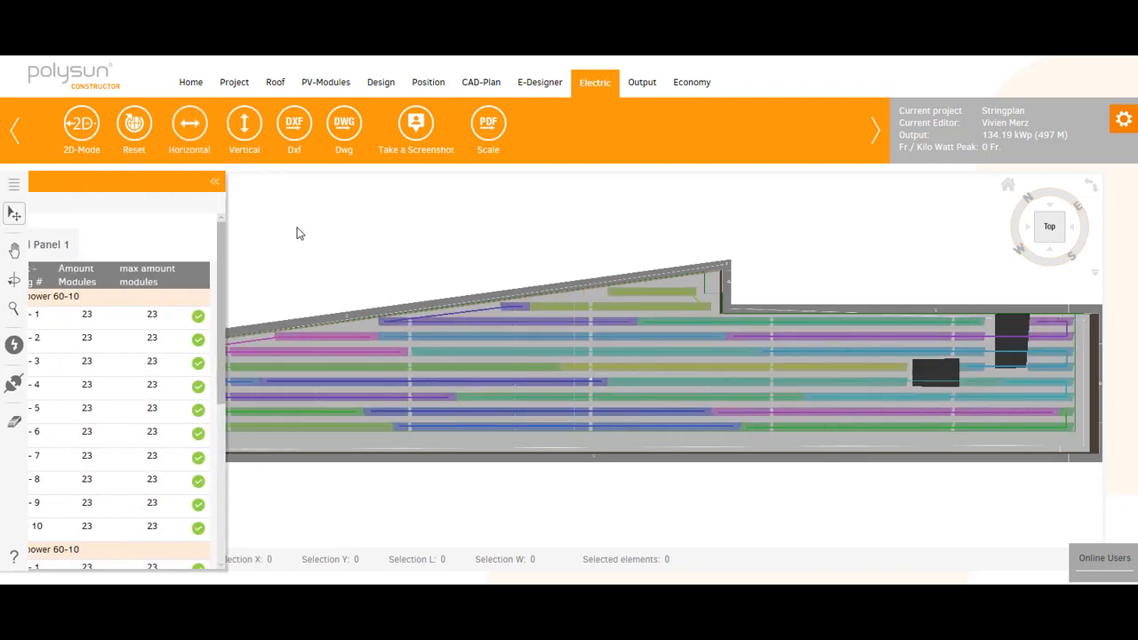
Step: Collapse the control panel to view the regenerated horizontal 23-module strings
click(213, 181)
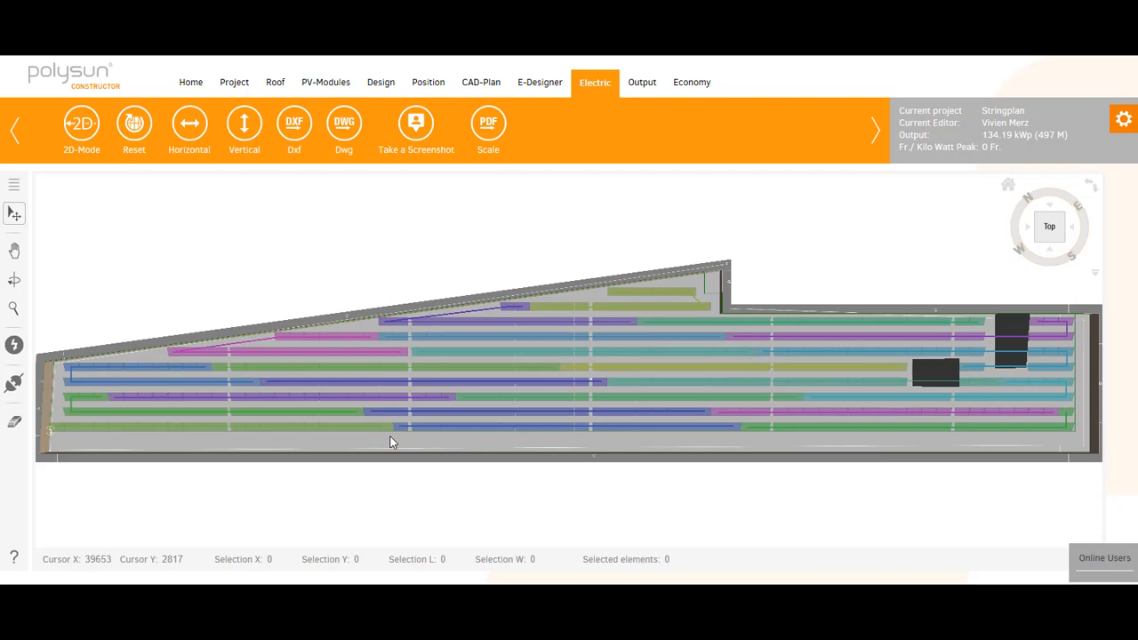
mouse_move(386, 438)
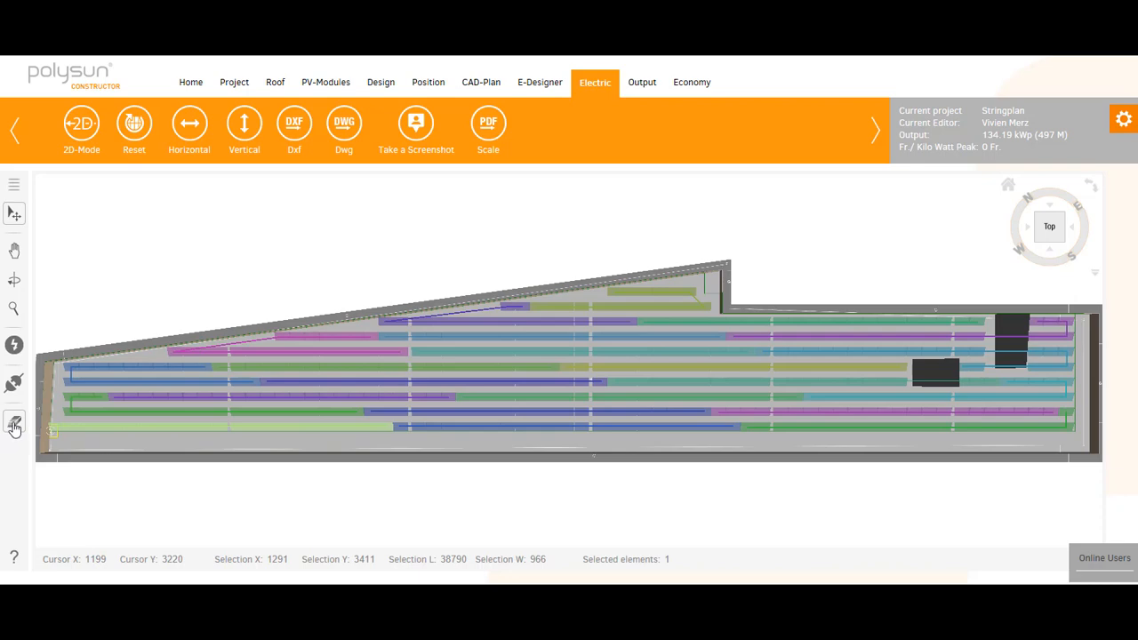
Step: Use the remove-string tool to empty inputs A-1, A-2, A-5 and A-6 in the lower rows
click(14, 424)
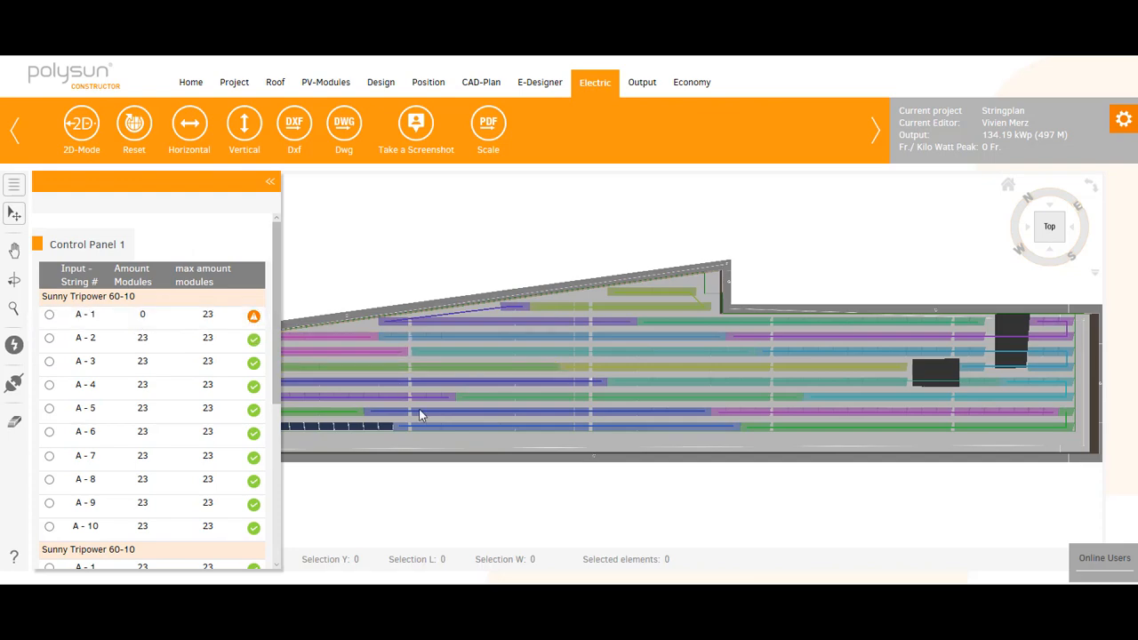
click(50, 337)
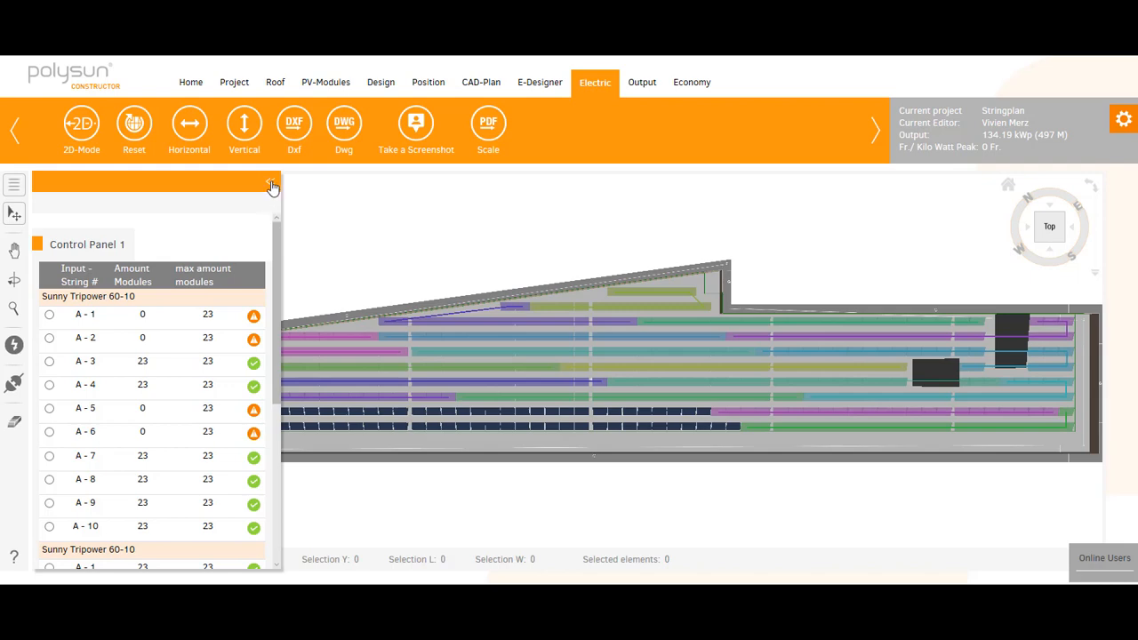
click(274, 187)
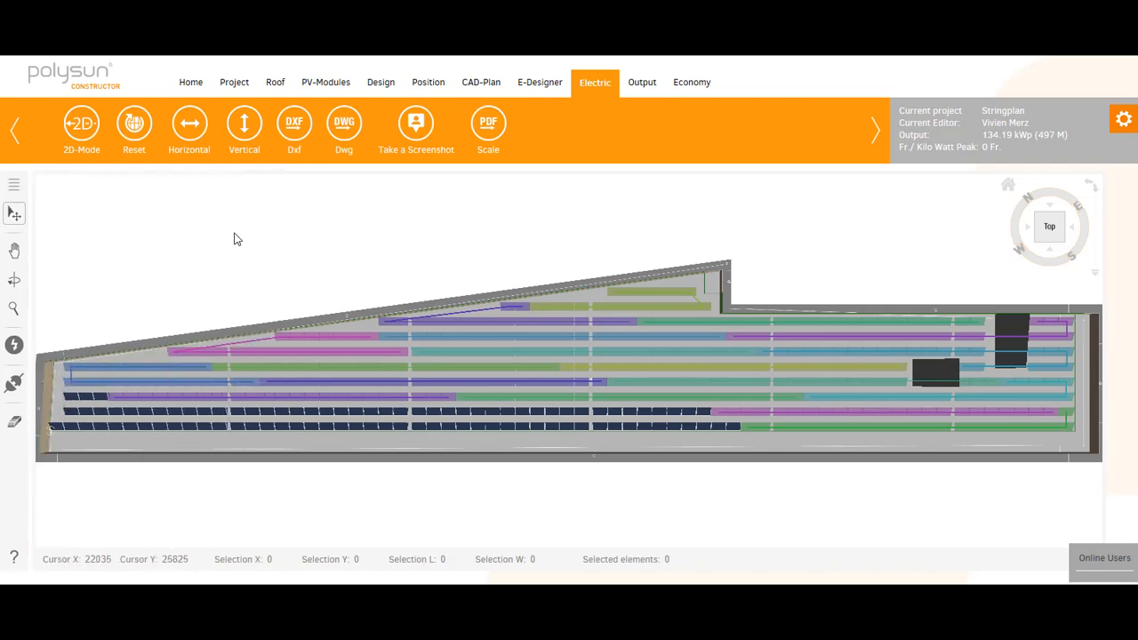
mouse_move(14, 217)
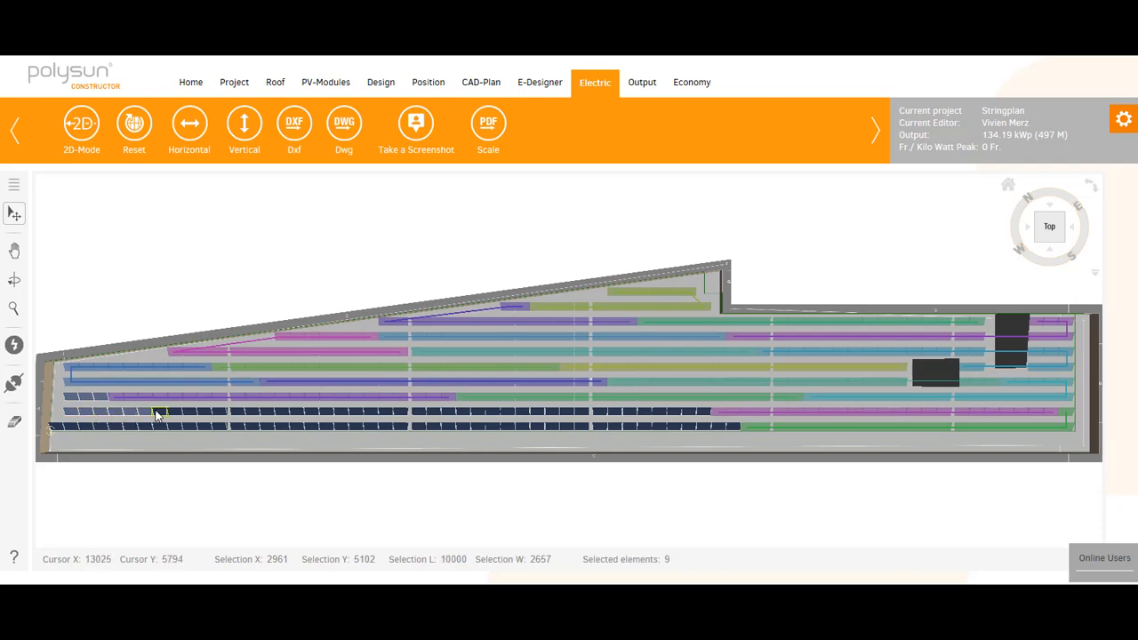
Step: Pick unwired bottom-row modules and set input A-6 as the target string for assignment
click(222, 412)
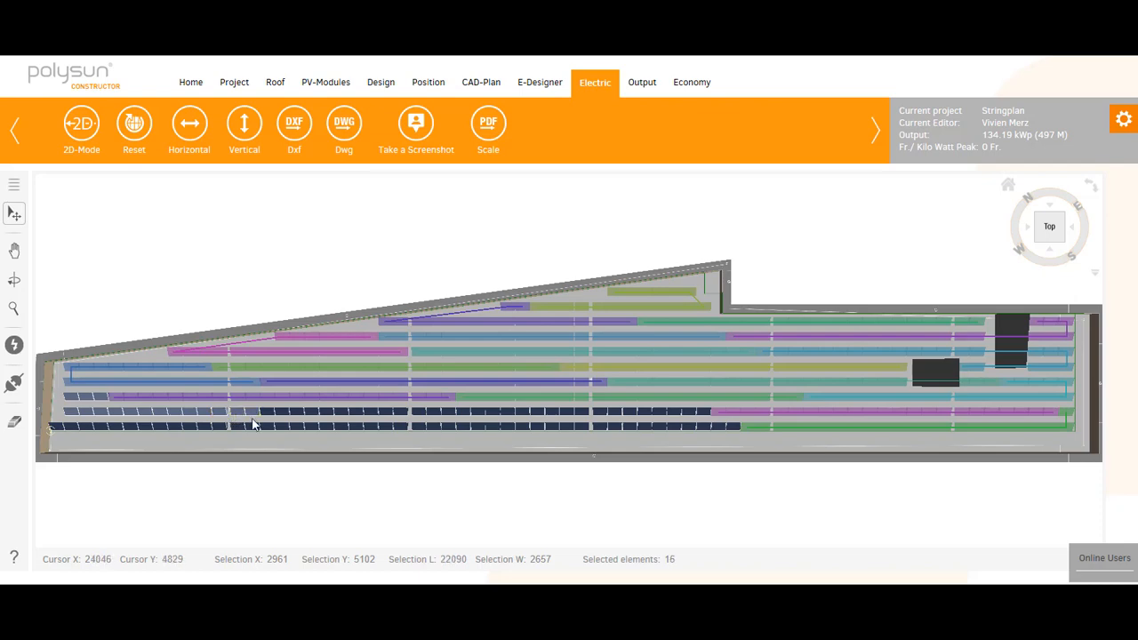
click(299, 416)
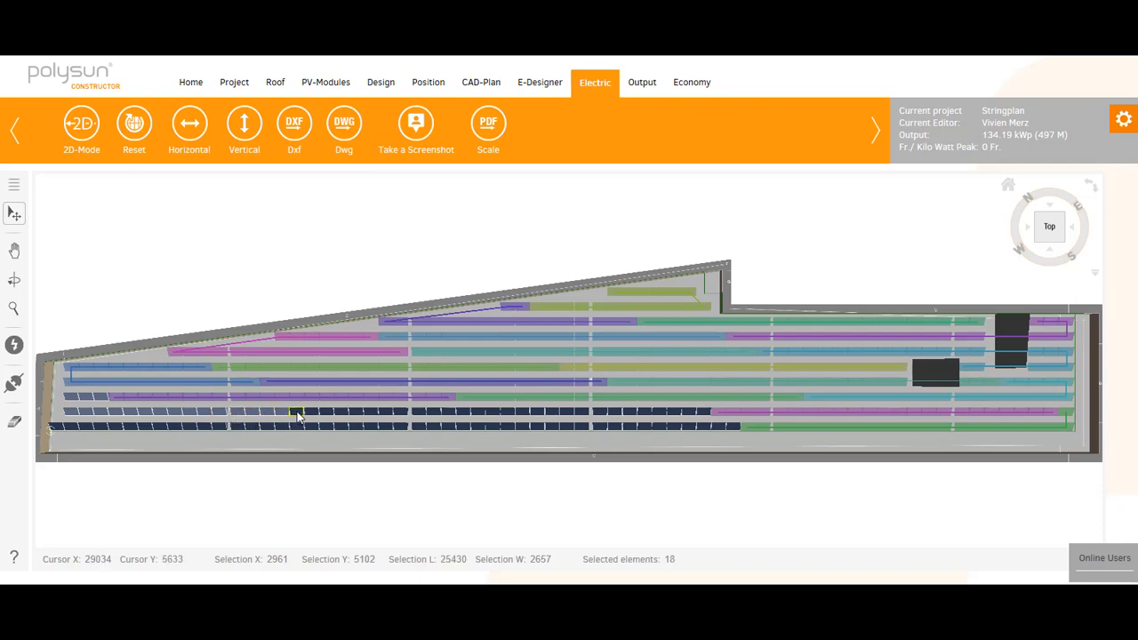
click(342, 414)
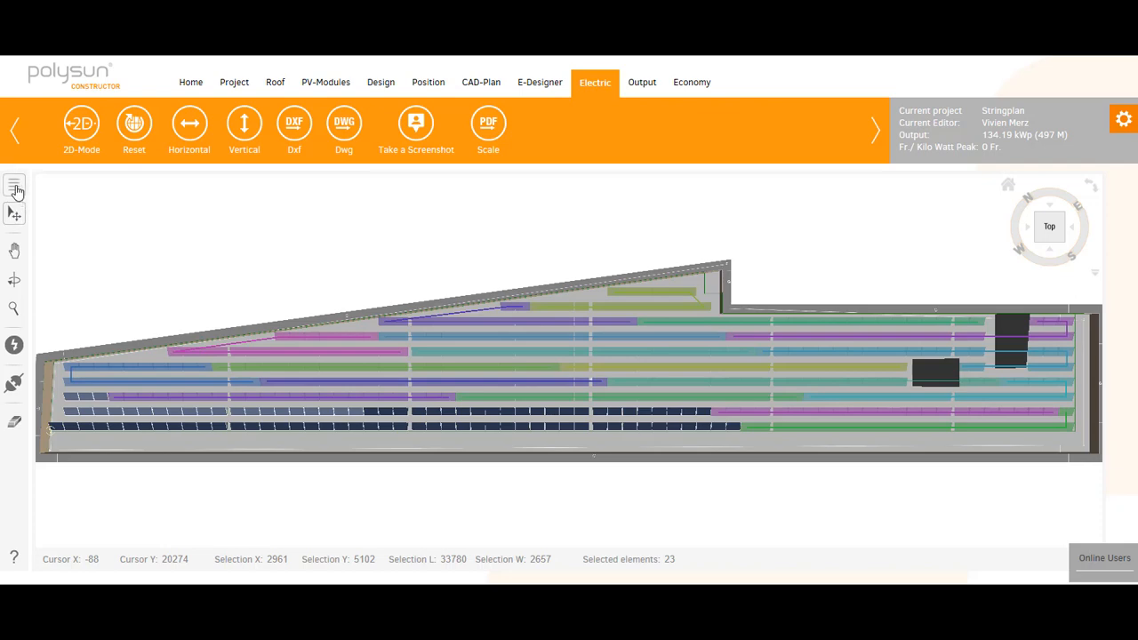
click(15, 183)
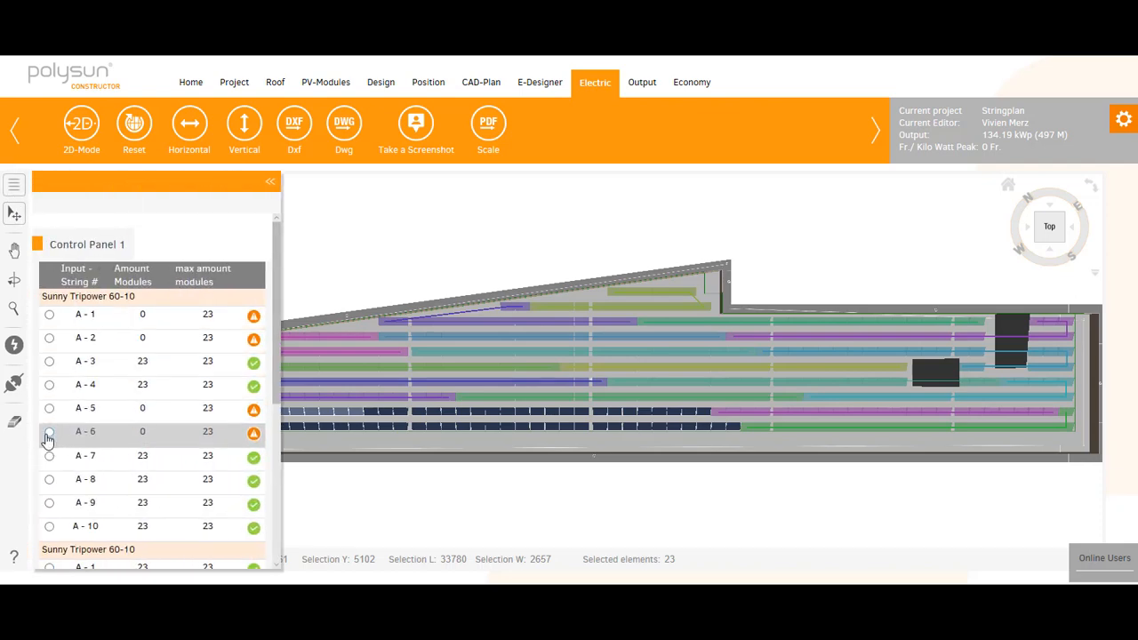
click(50, 433)
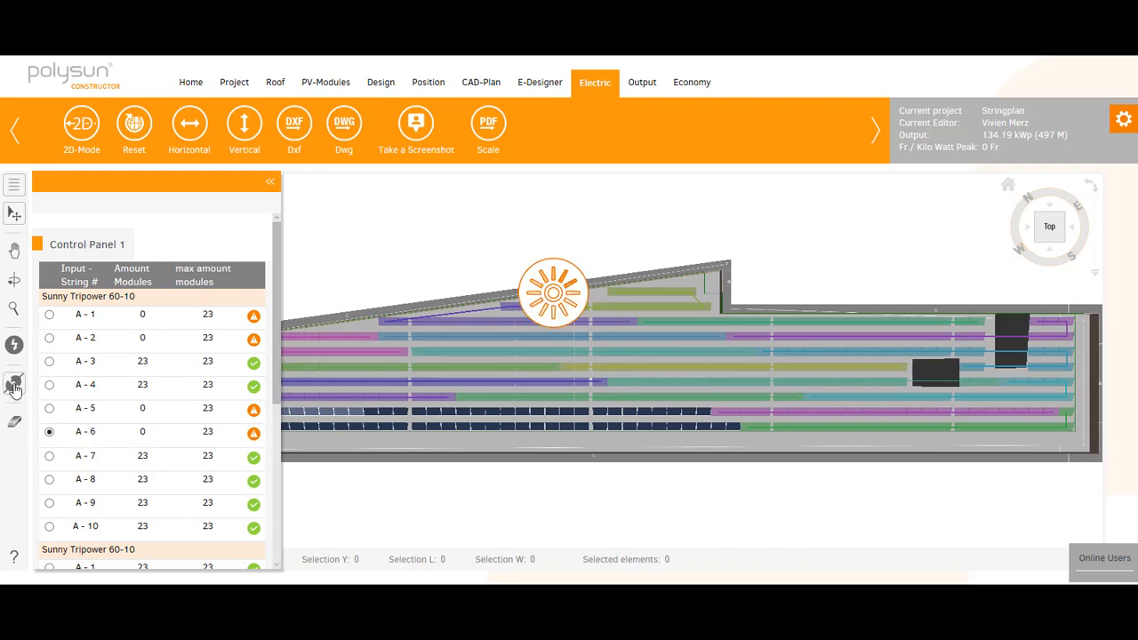
click(143, 432)
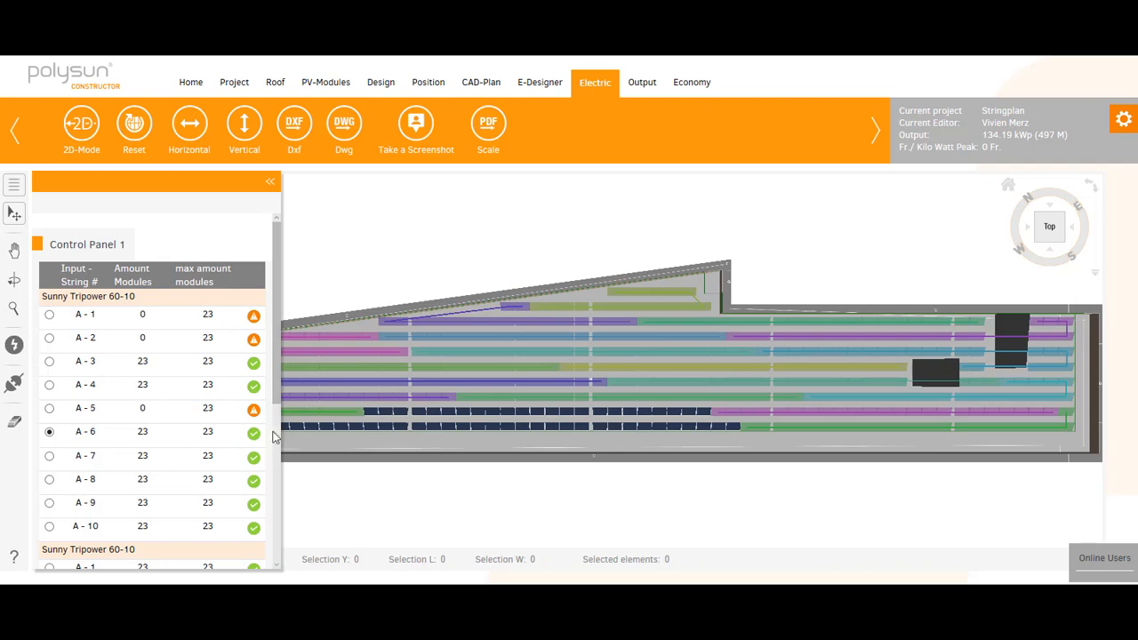
click(270, 181)
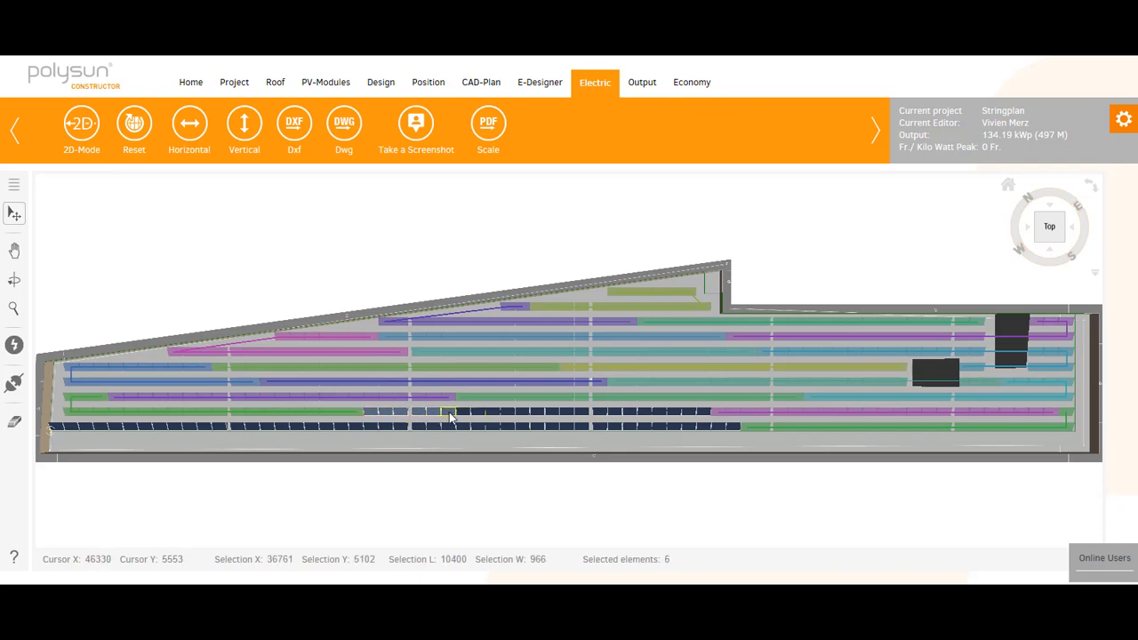
Step: Assign 23 left-end bottom-row modules to input A-5, filling it to its maximum
click(491, 412)
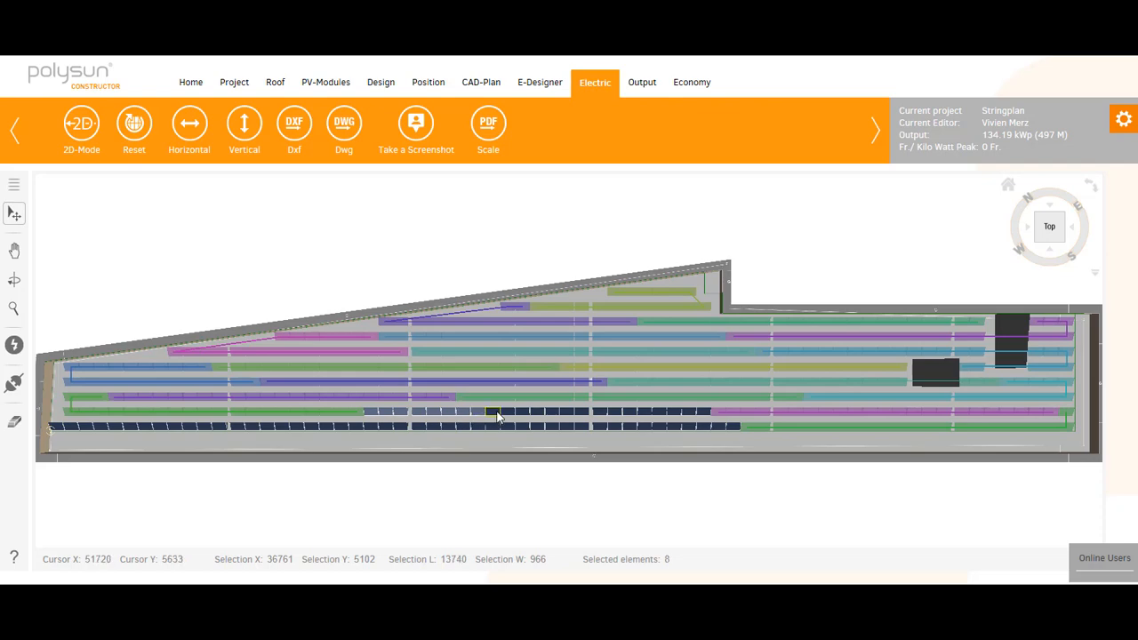
click(453, 432)
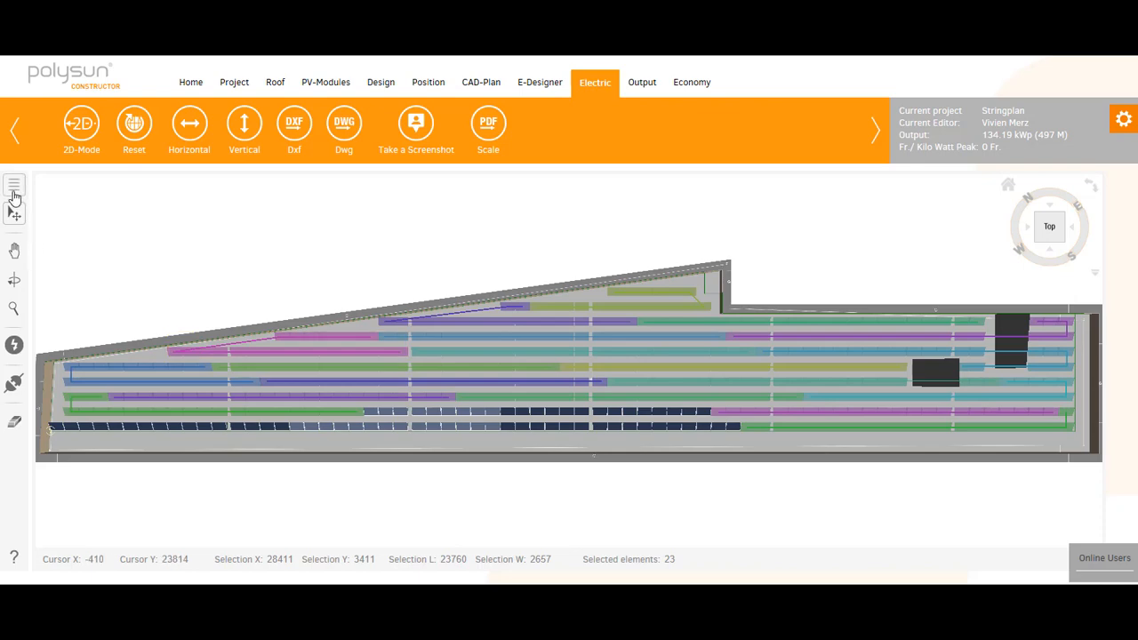
click(14, 185)
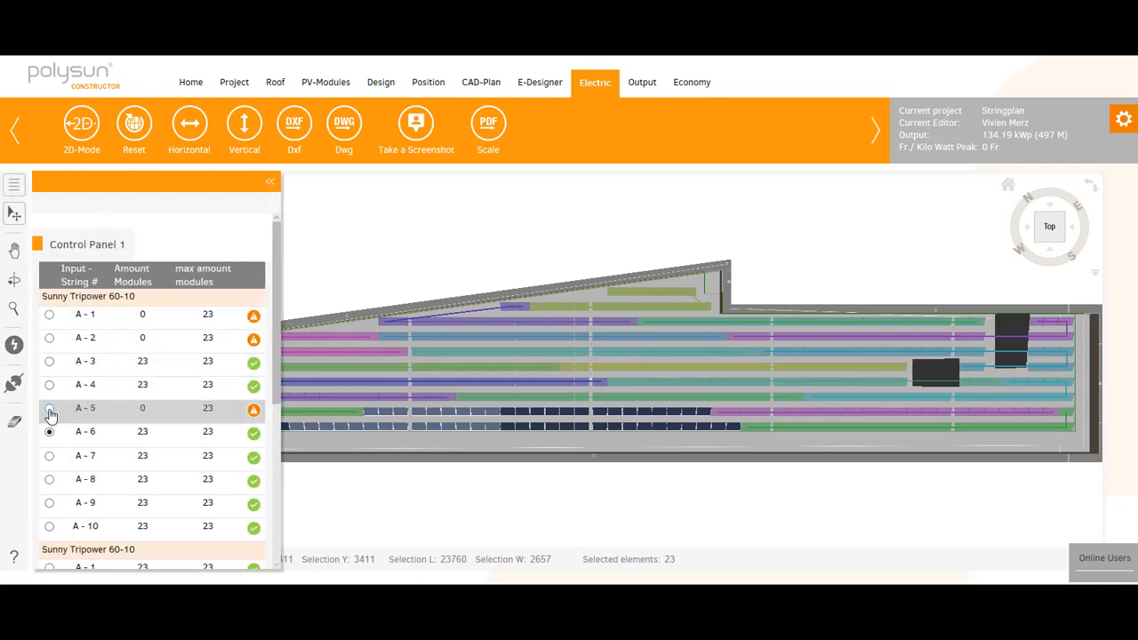
click(50, 407)
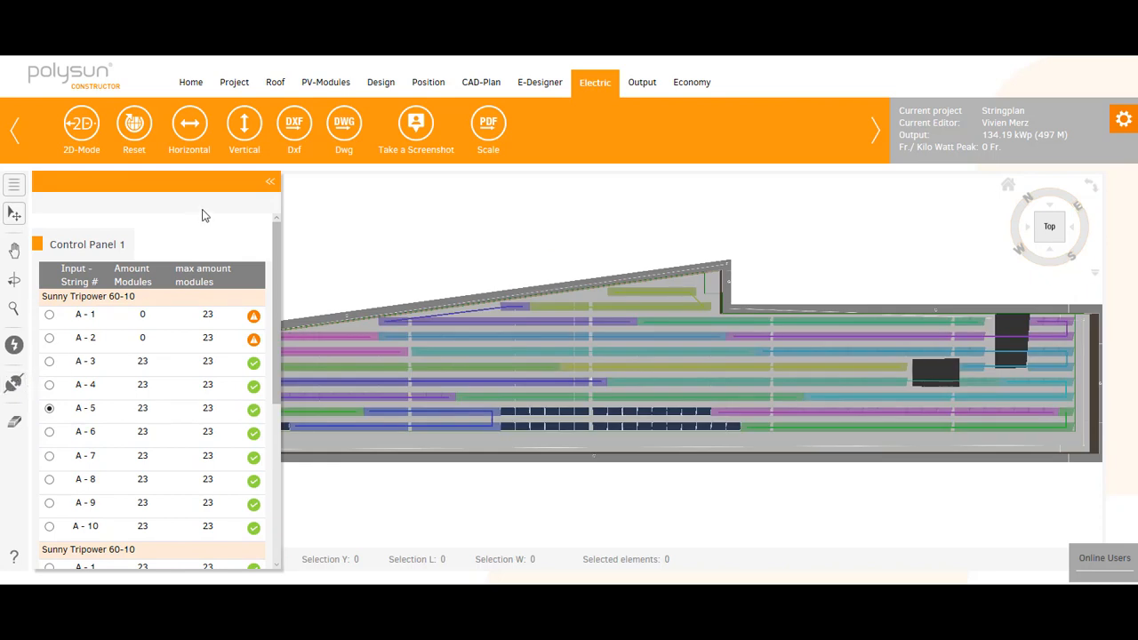
click(271, 182)
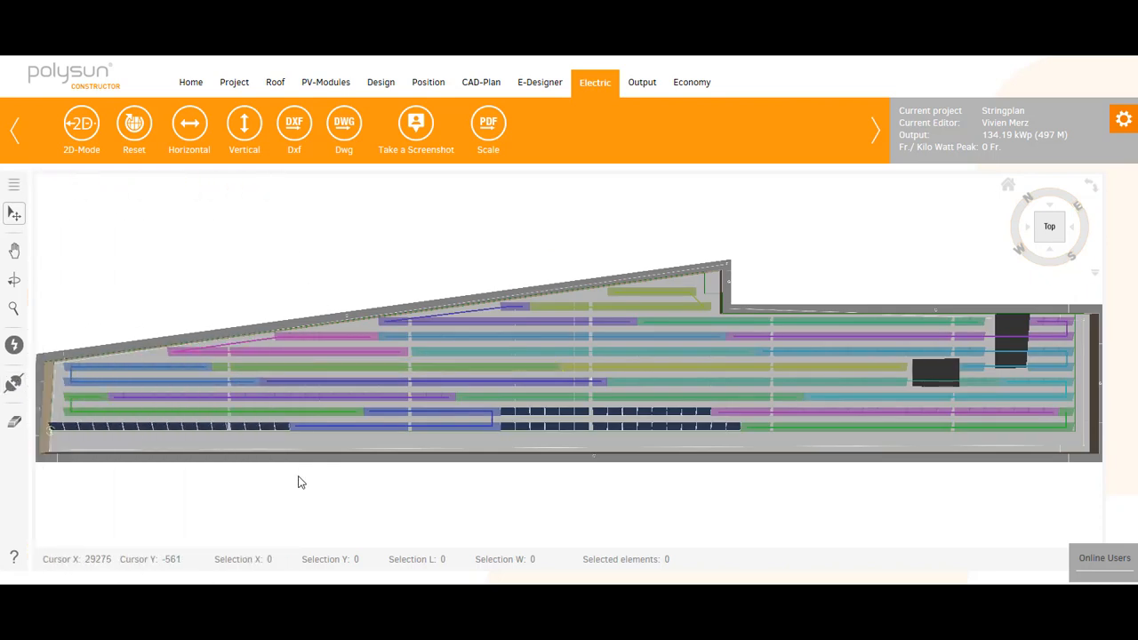
mouse_move(352, 457)
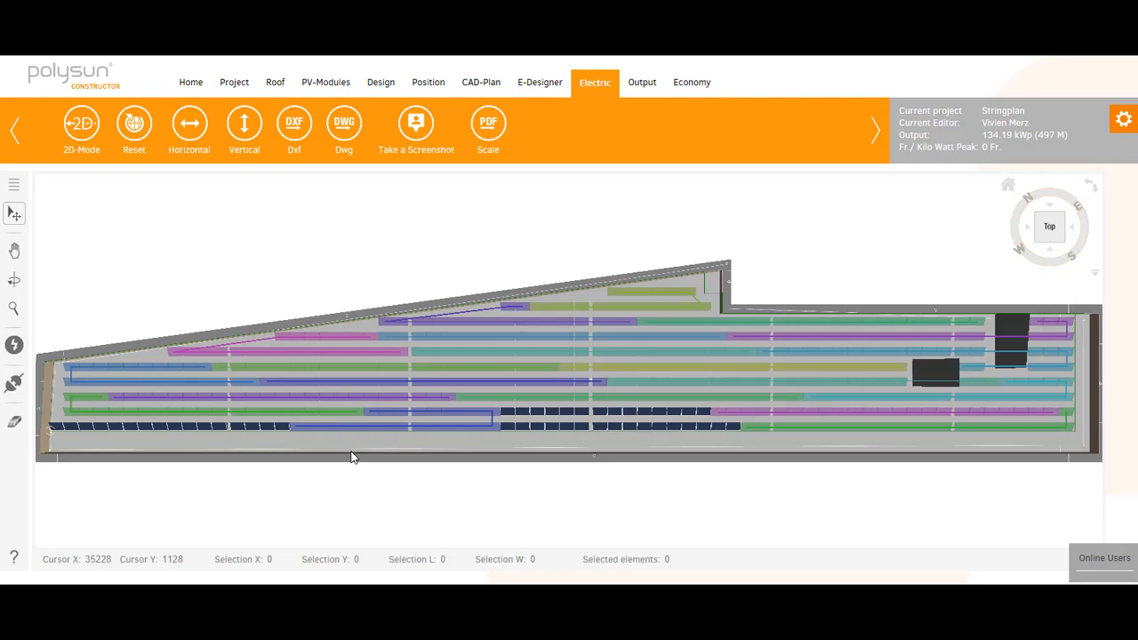
mouse_move(334, 310)
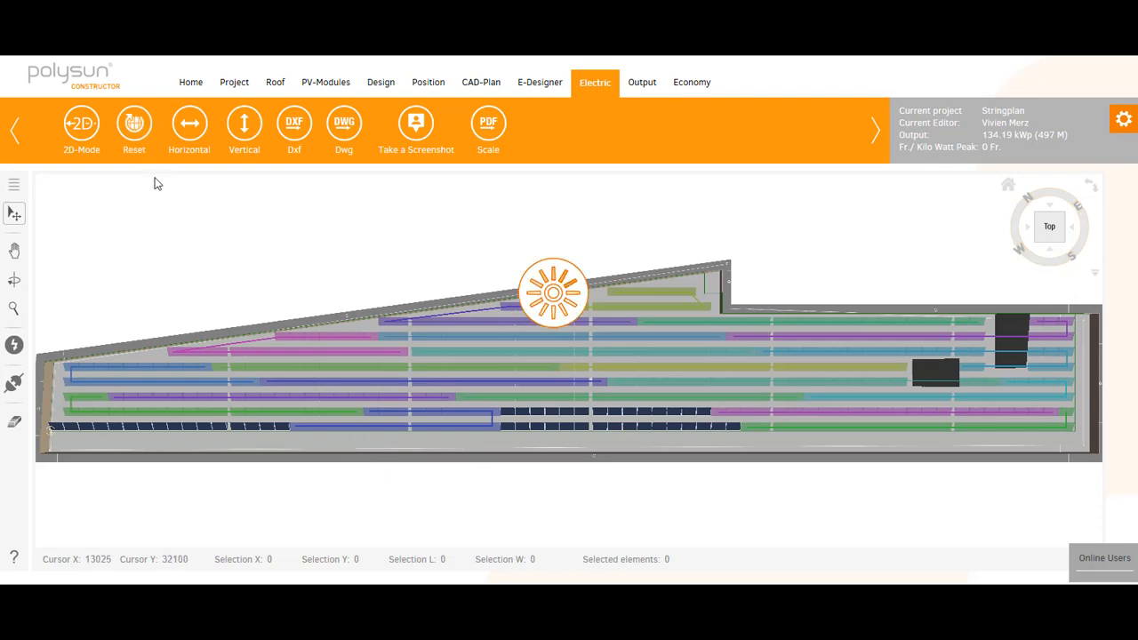
Step: Reset the hand-built strings and auto-string the roof so A-1 to A-10 each hold 23 modules
click(188, 123)
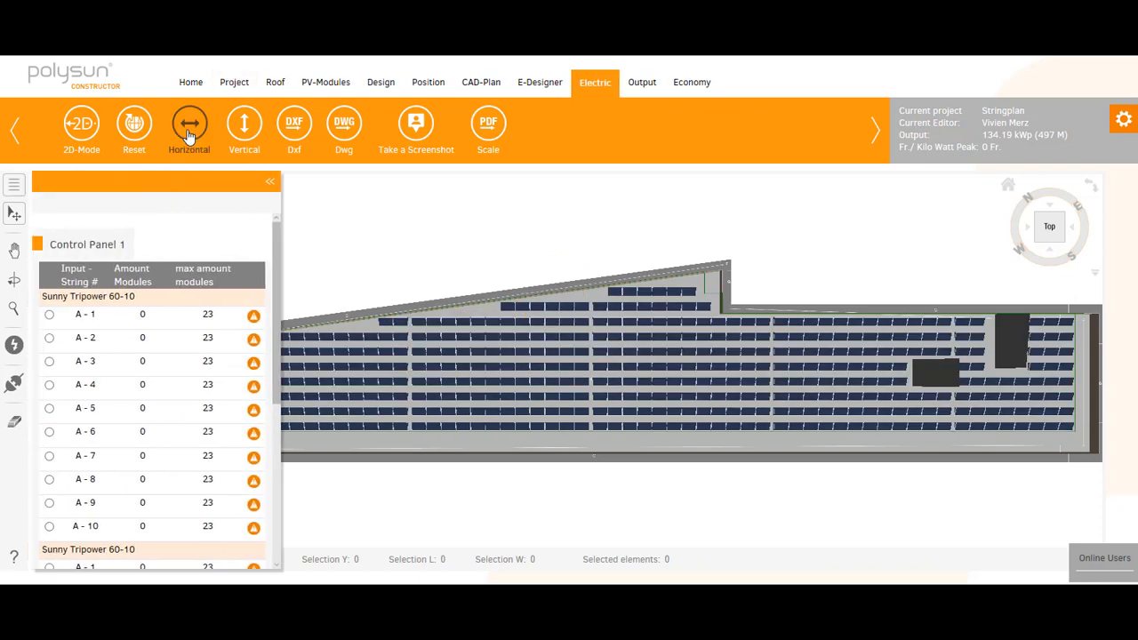
click(188, 124)
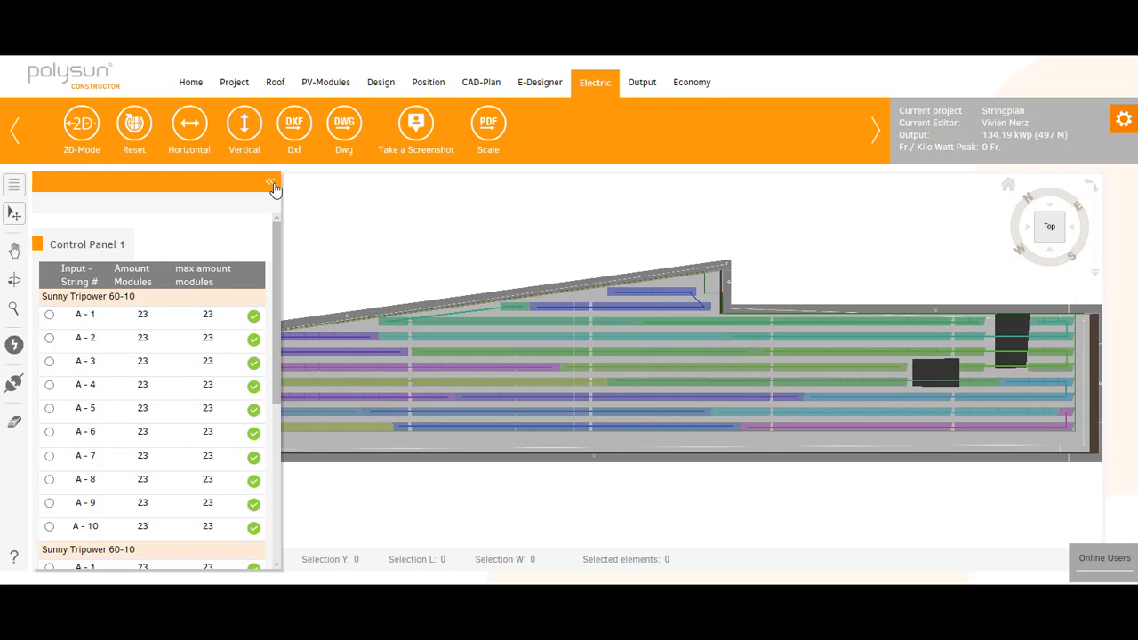
click(271, 183)
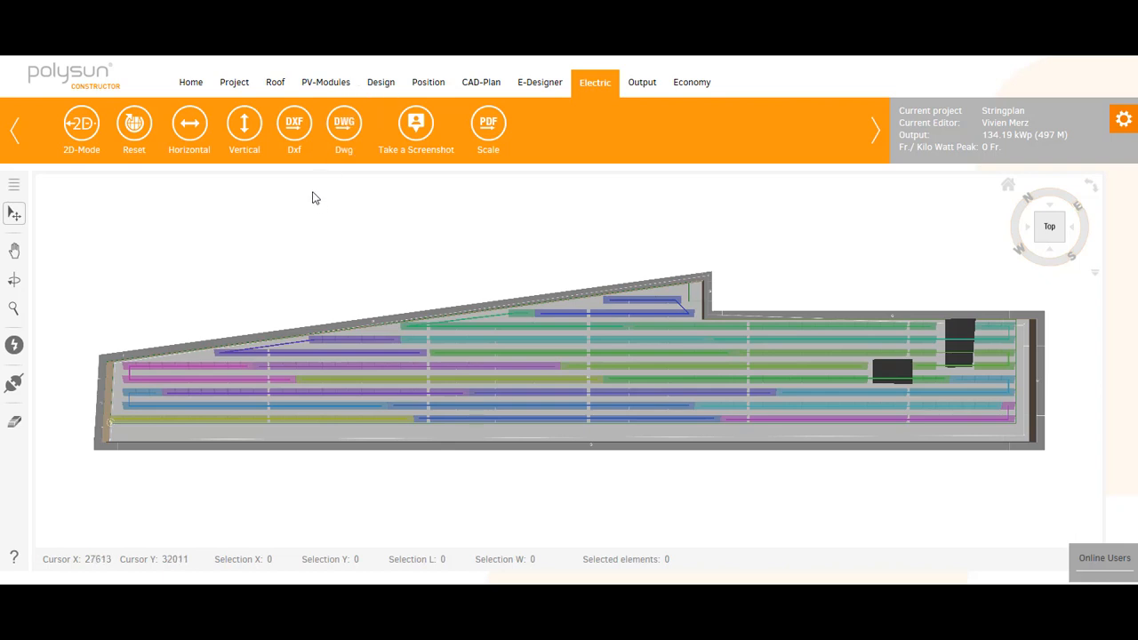
mouse_move(295, 123)
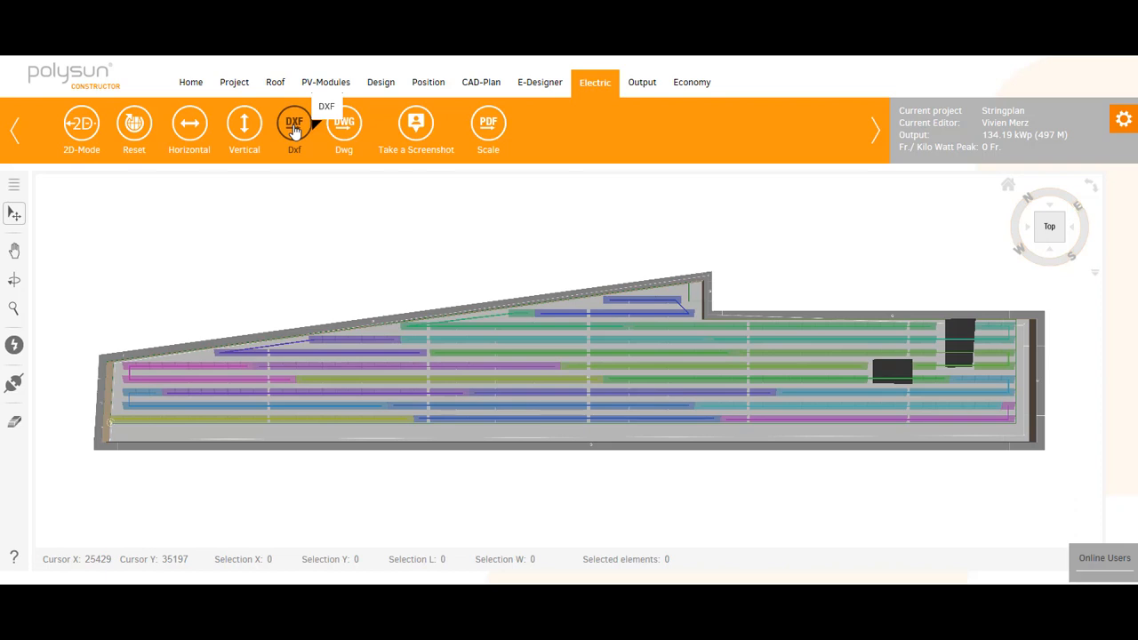
mouse_move(345, 123)
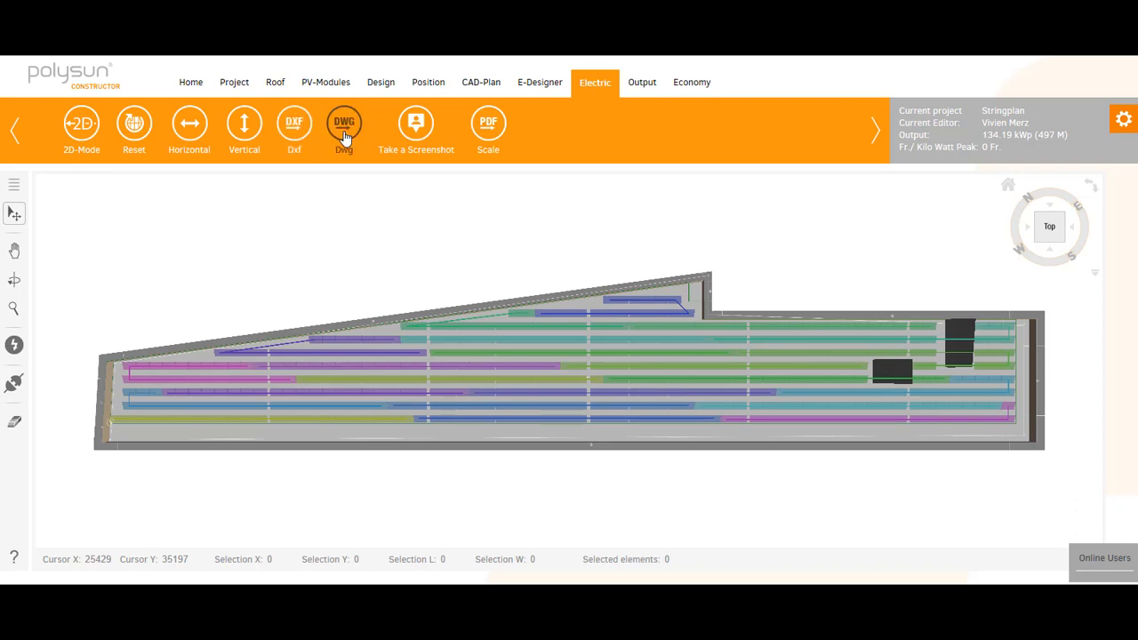
mouse_move(345, 121)
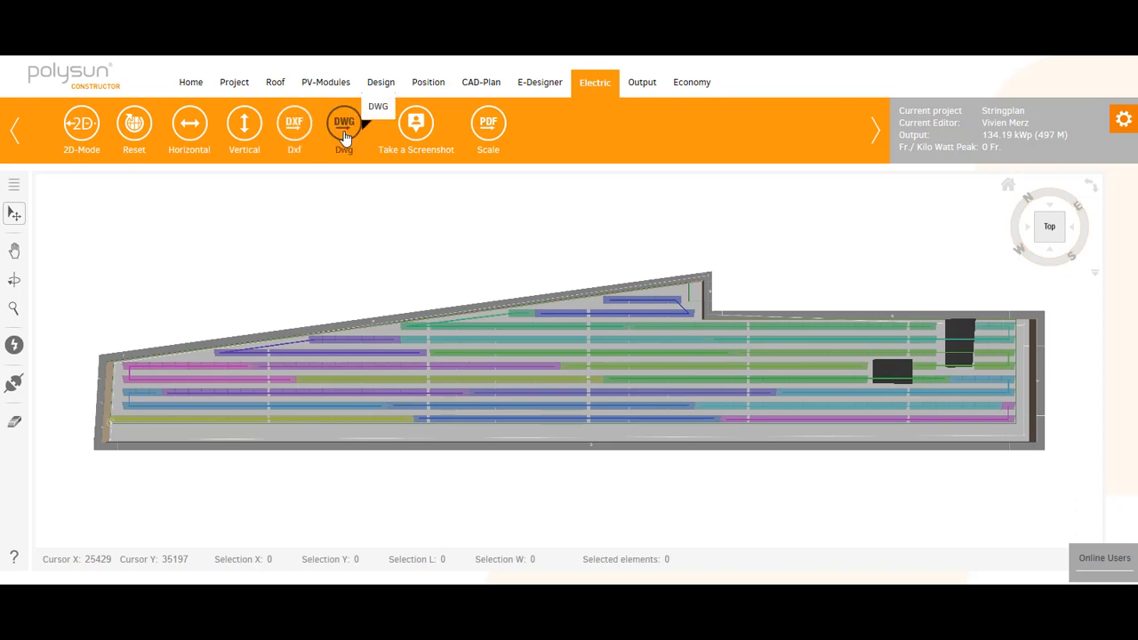
mouse_move(326, 138)
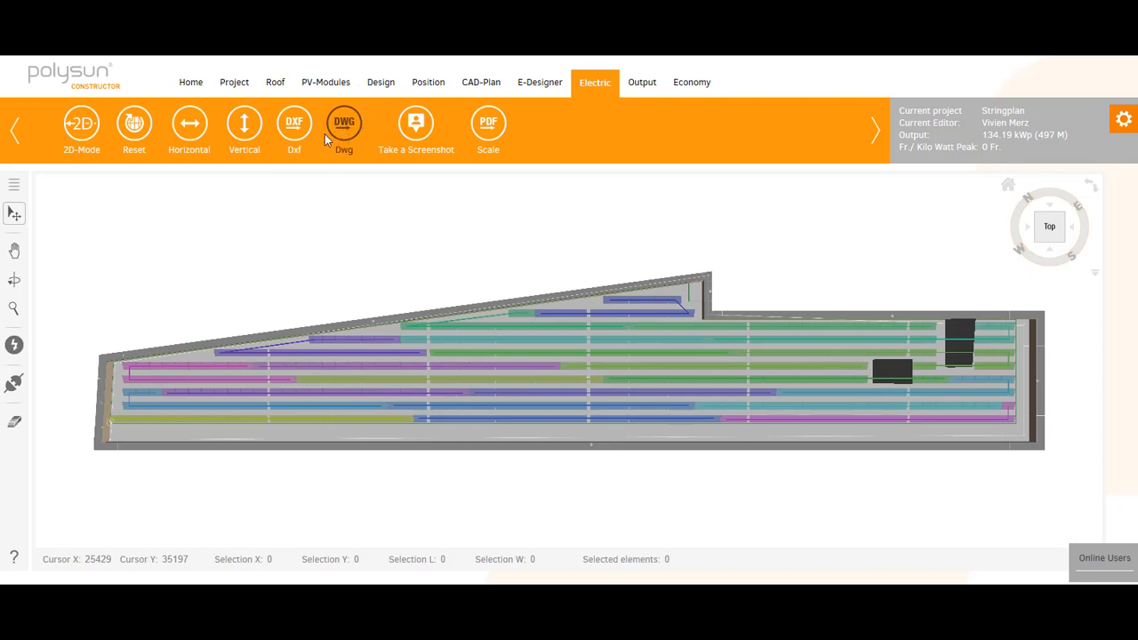
mouse_move(424, 182)
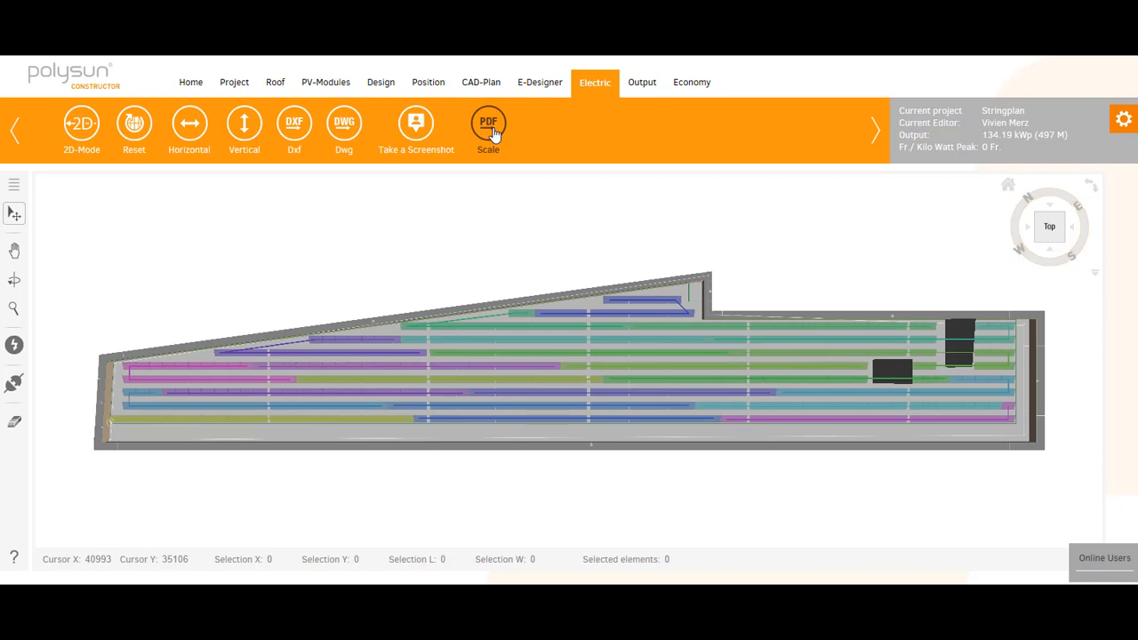
click(487, 121)
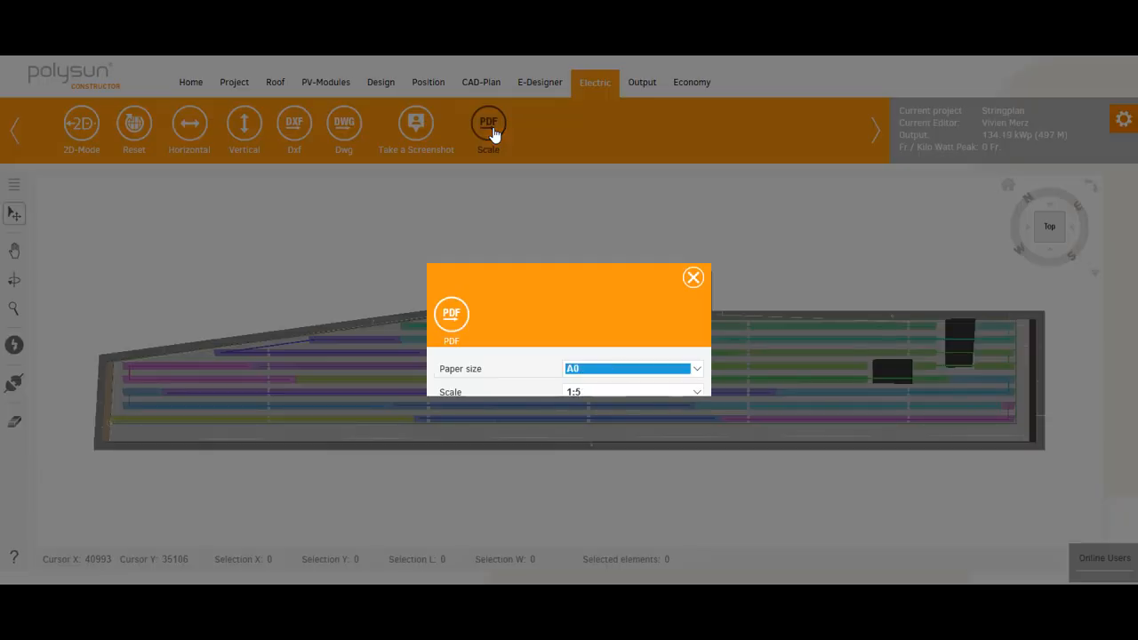
mouse_move(541, 317)
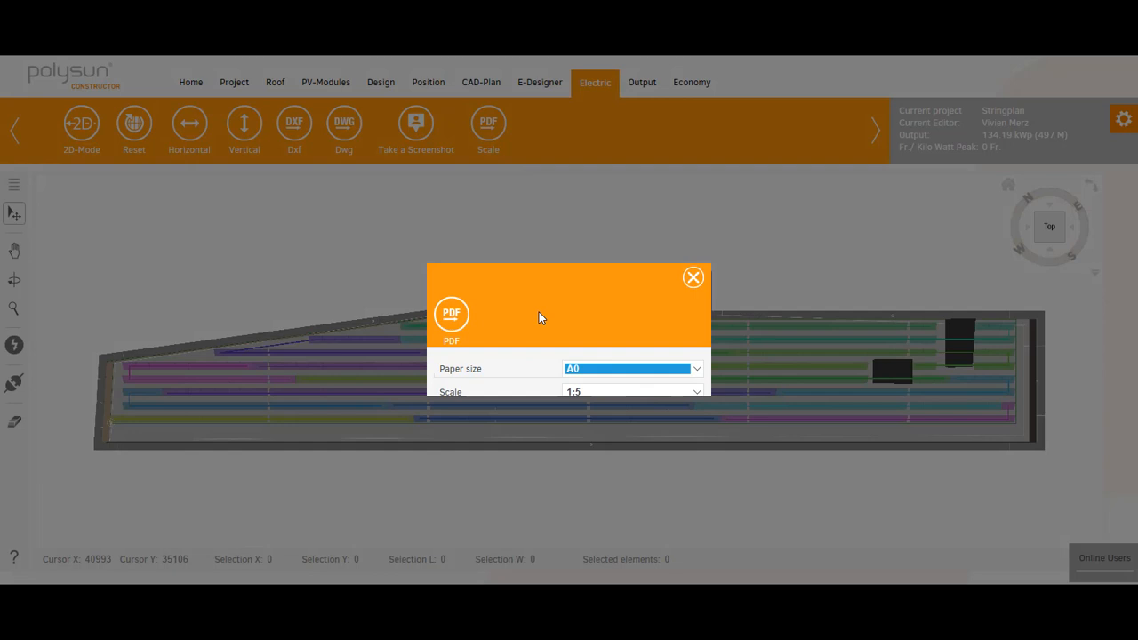
click(632, 393)
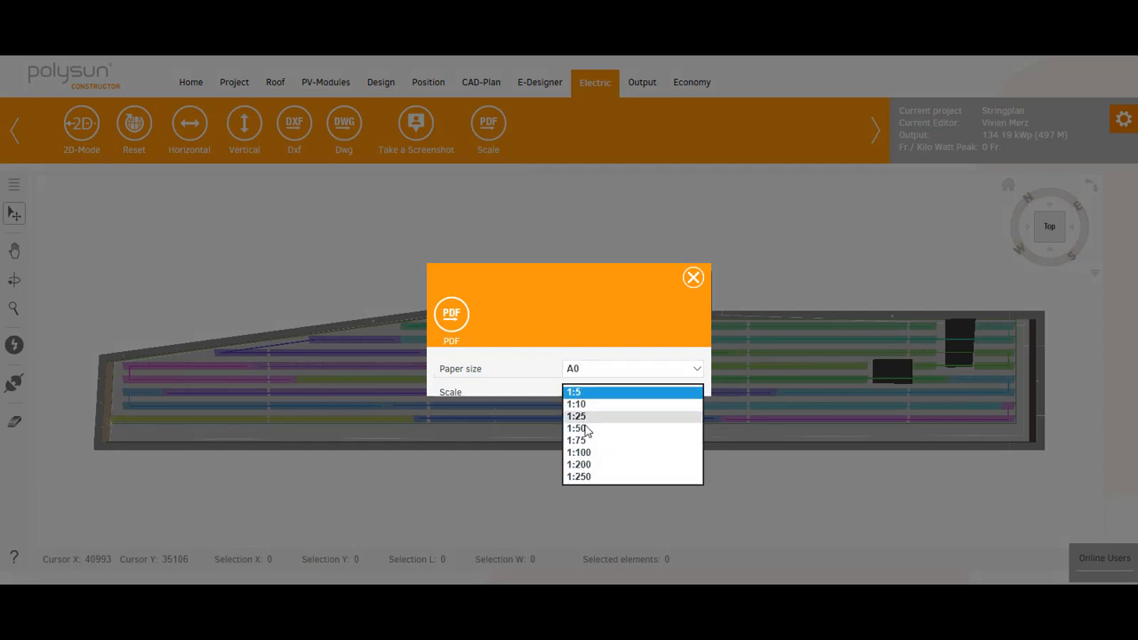
mouse_move(576, 409)
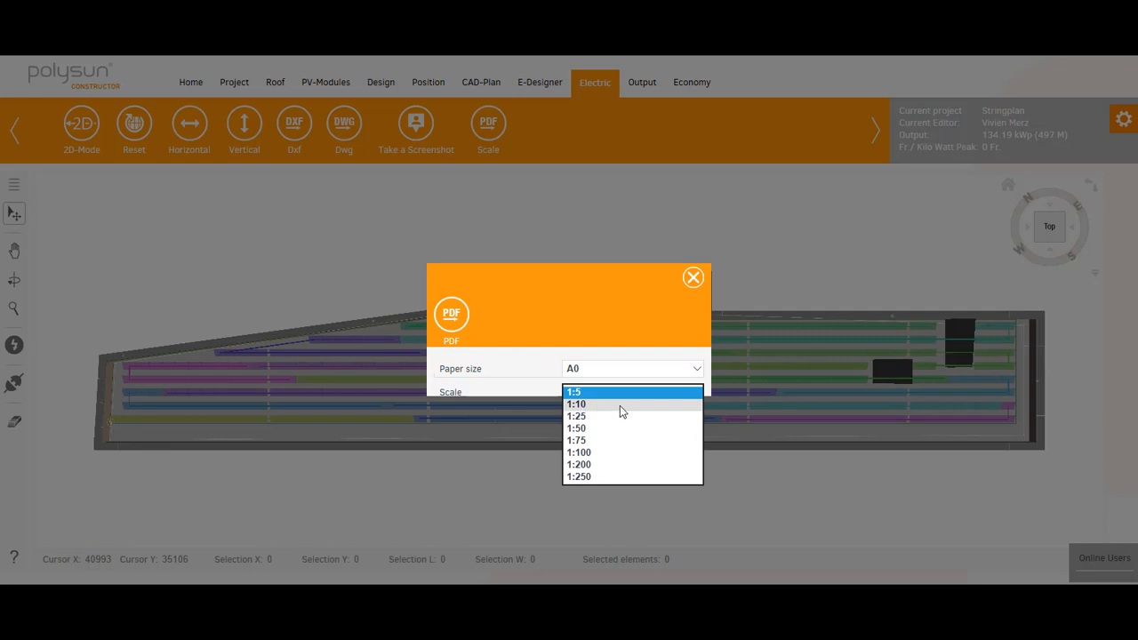
mouse_move(694, 277)
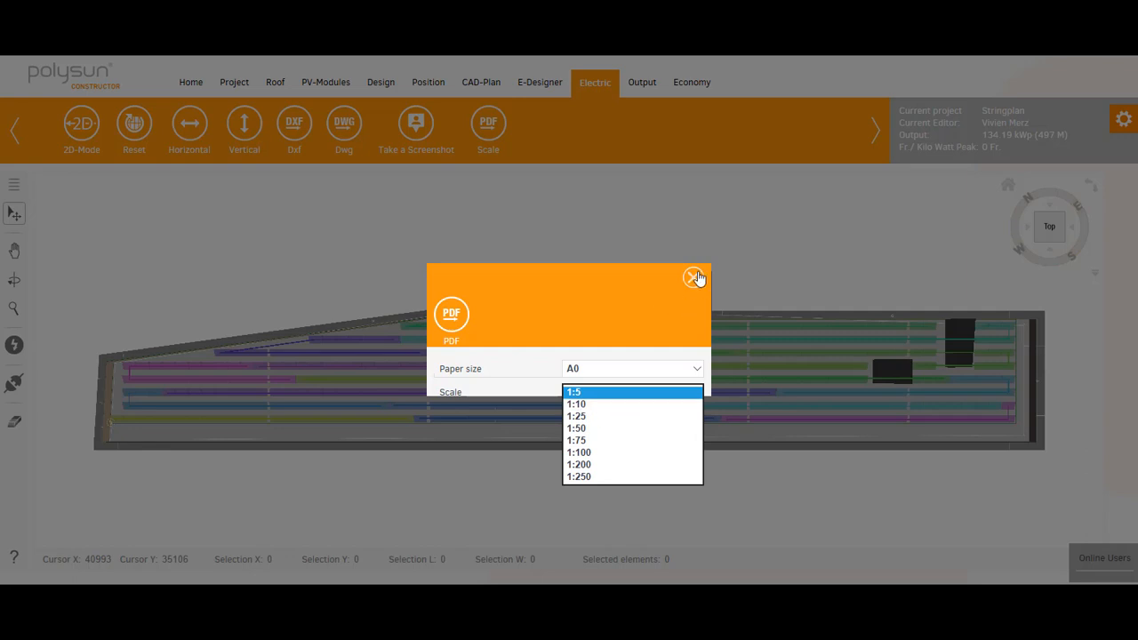
click(694, 278)
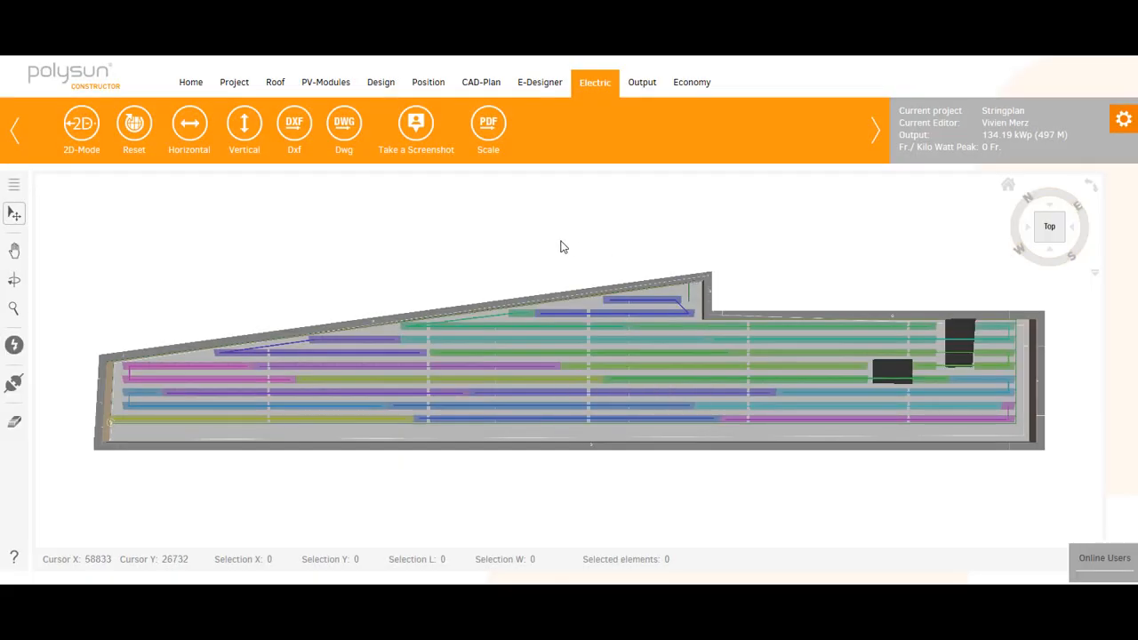